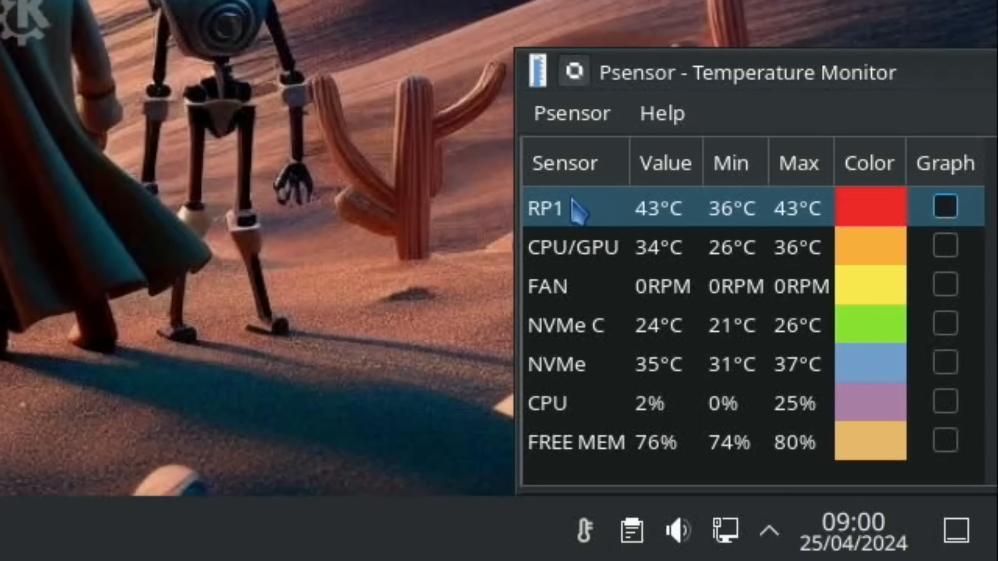
Step: Open the RP1 sensor's Preferences and view the CPU/GPU, FAN and NVMe C sensor details
right_click(544, 208)
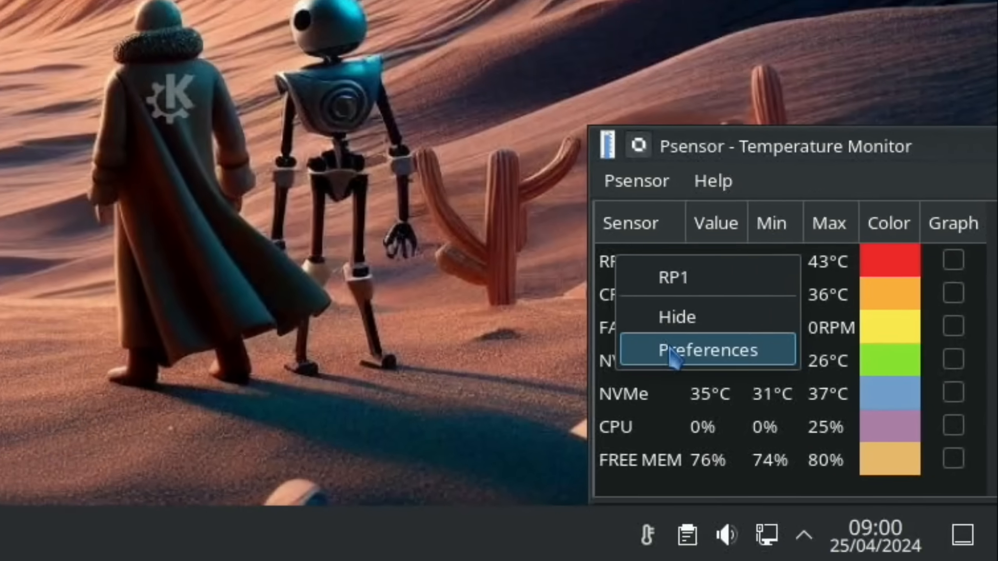
click(705, 350)
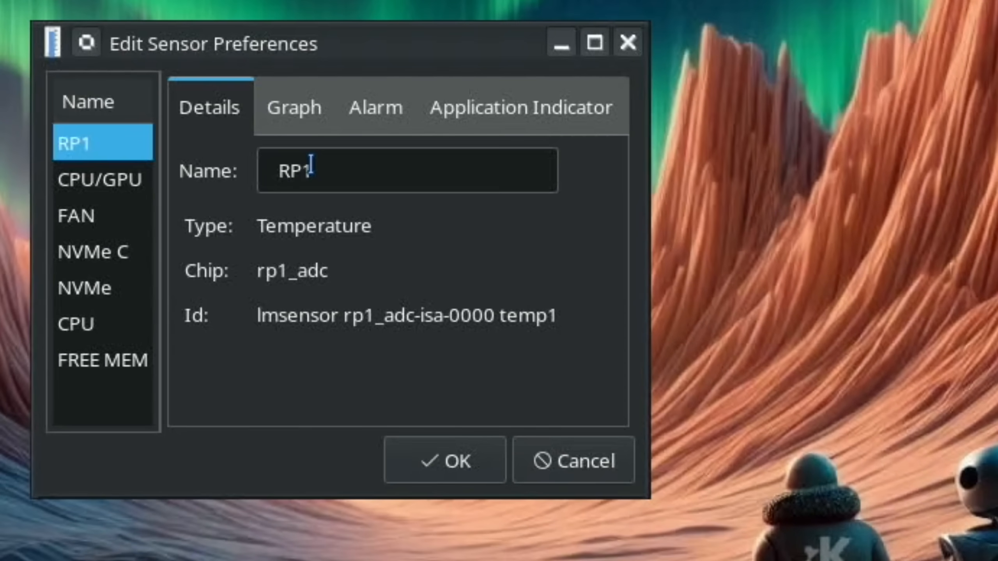
click(100, 179)
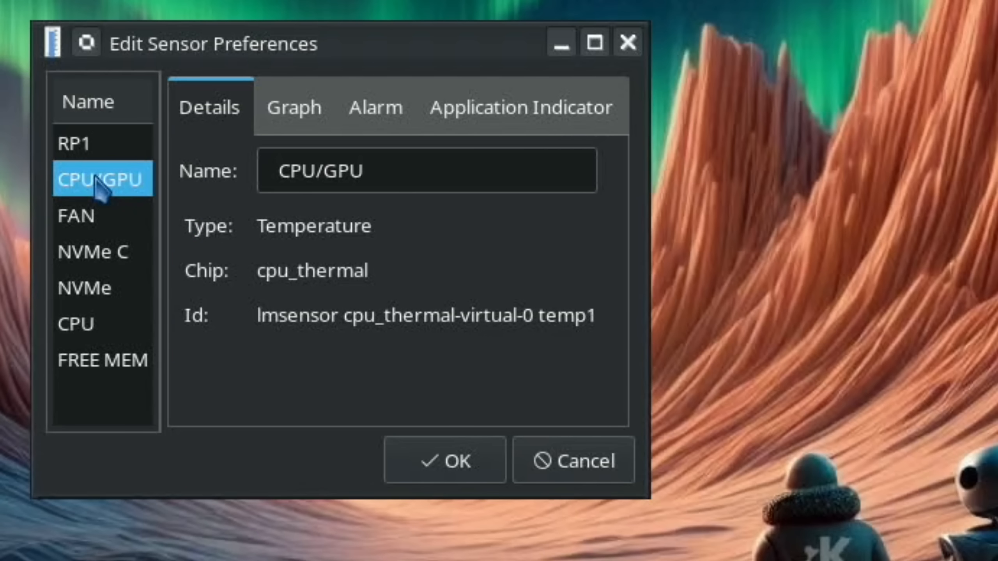
mouse_move(92, 251)
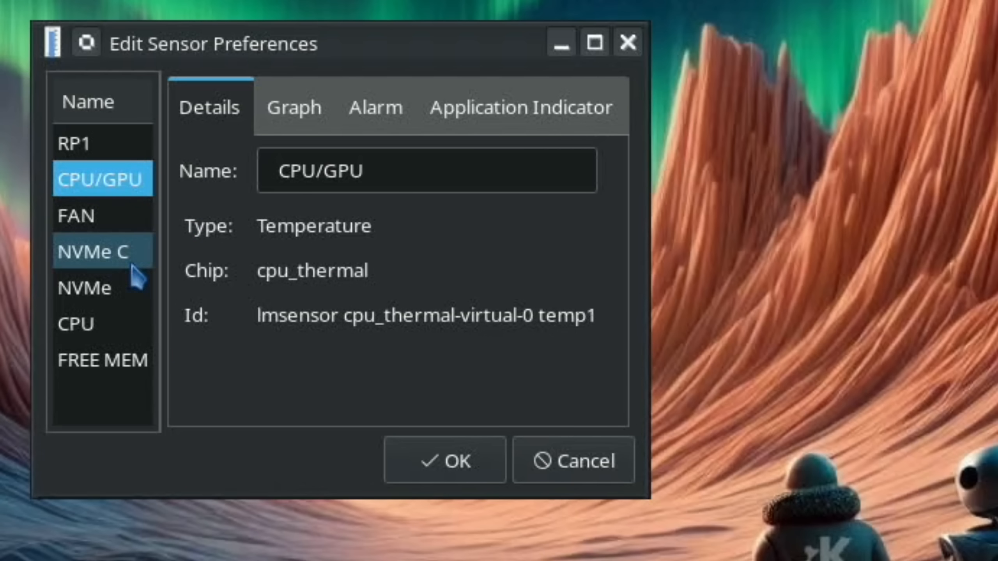
click(76, 216)
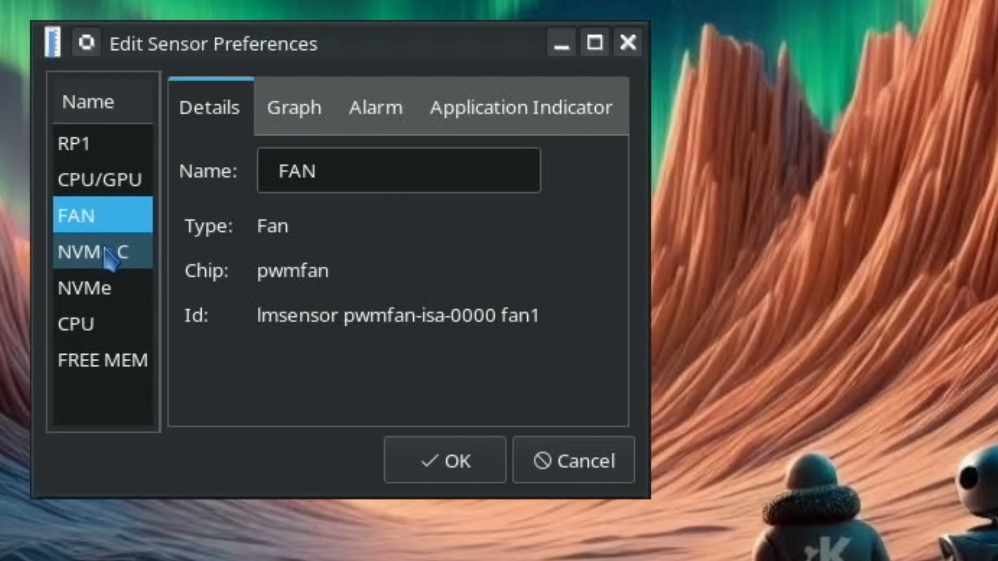
click(103, 253)
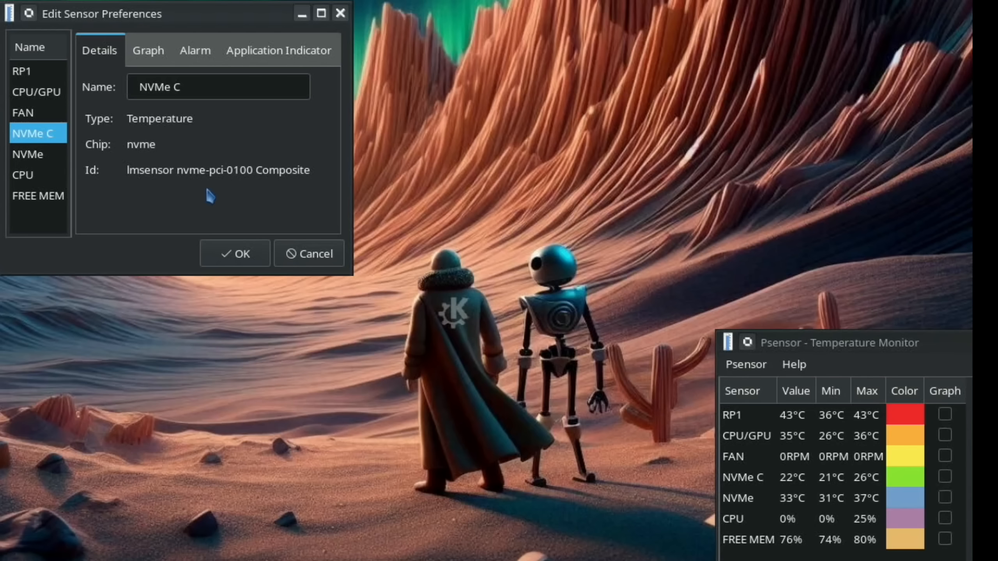
click(27, 153)
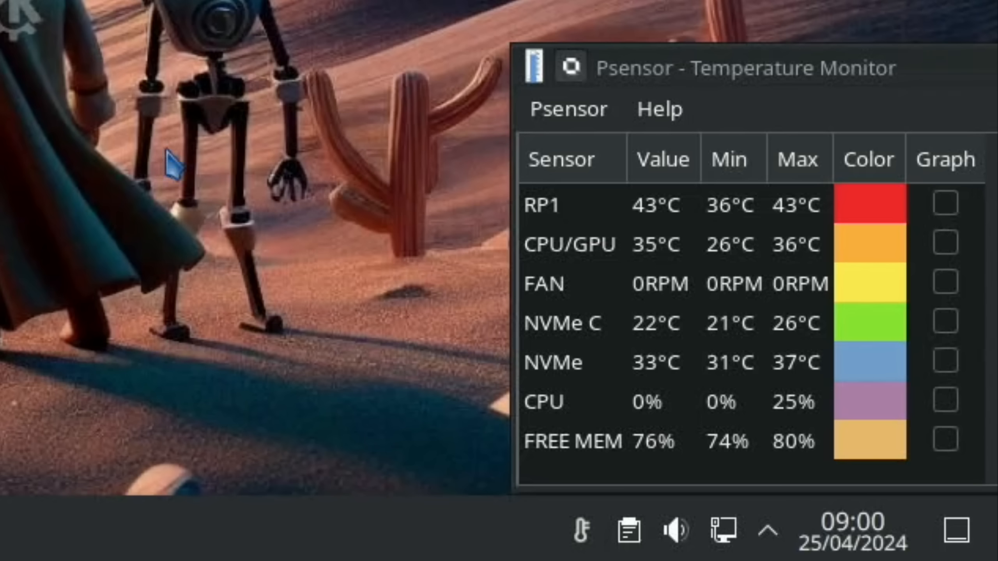
mouse_move(757, 388)
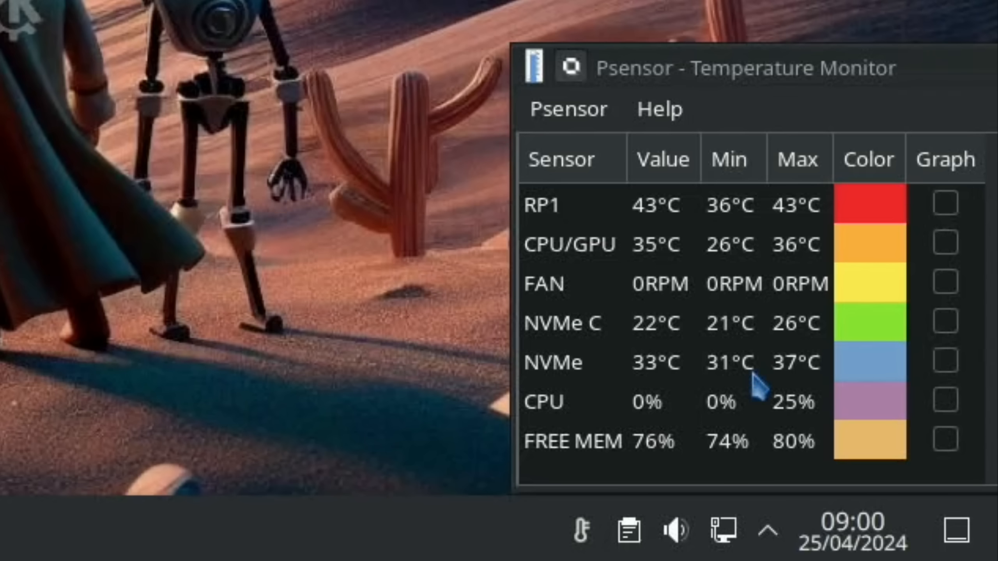
mouse_move(773, 378)
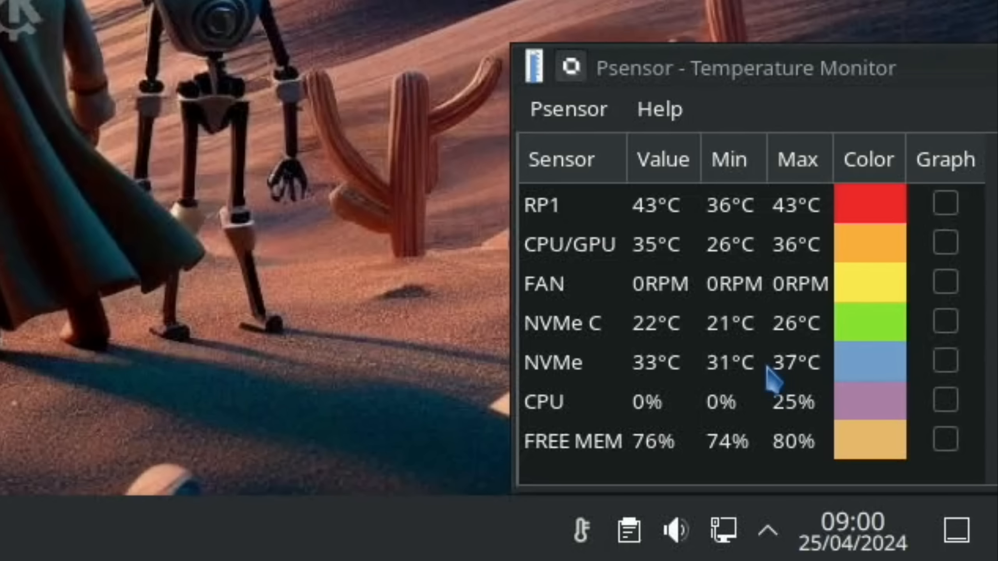
mouse_move(579, 363)
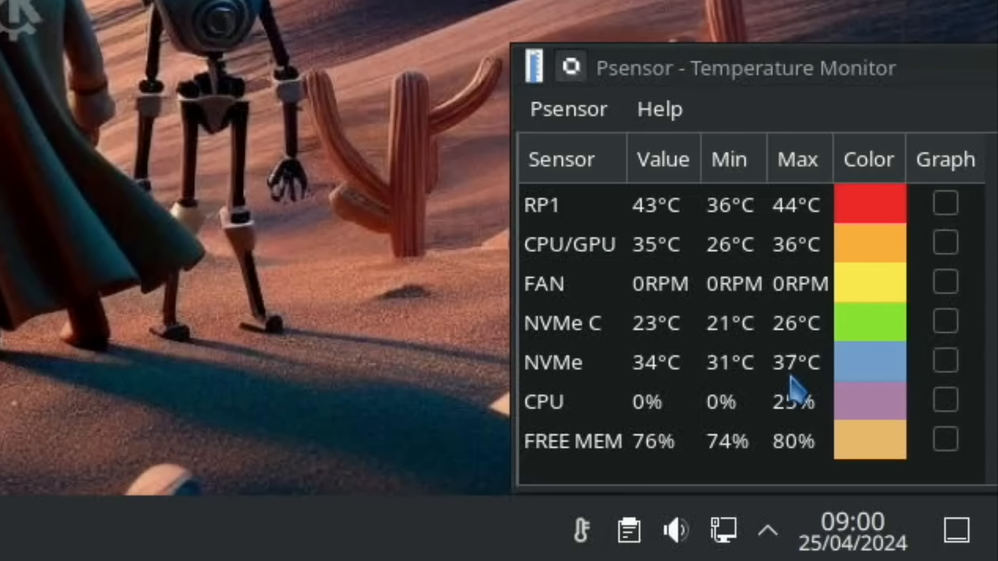
mouse_move(795, 388)
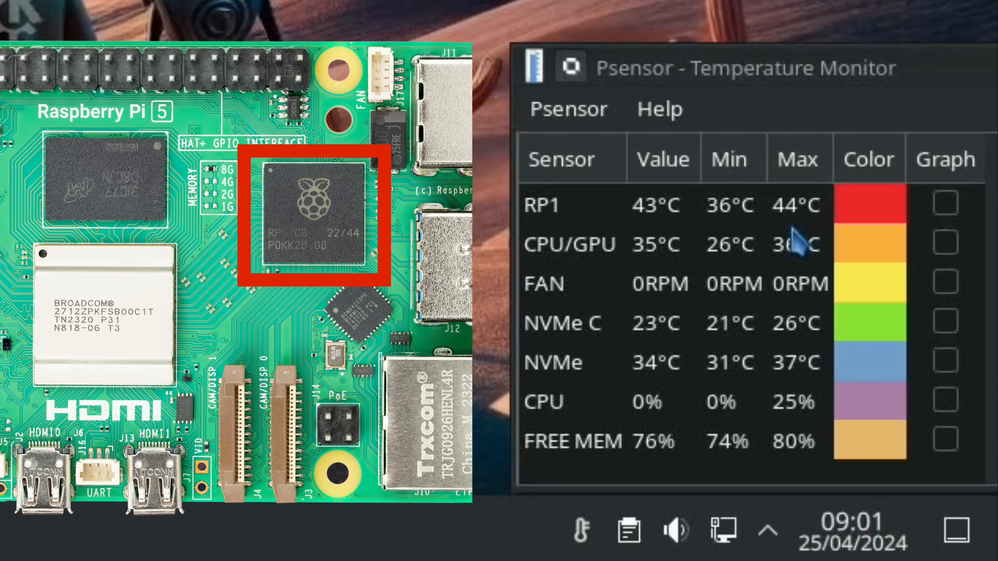
mouse_move(793, 220)
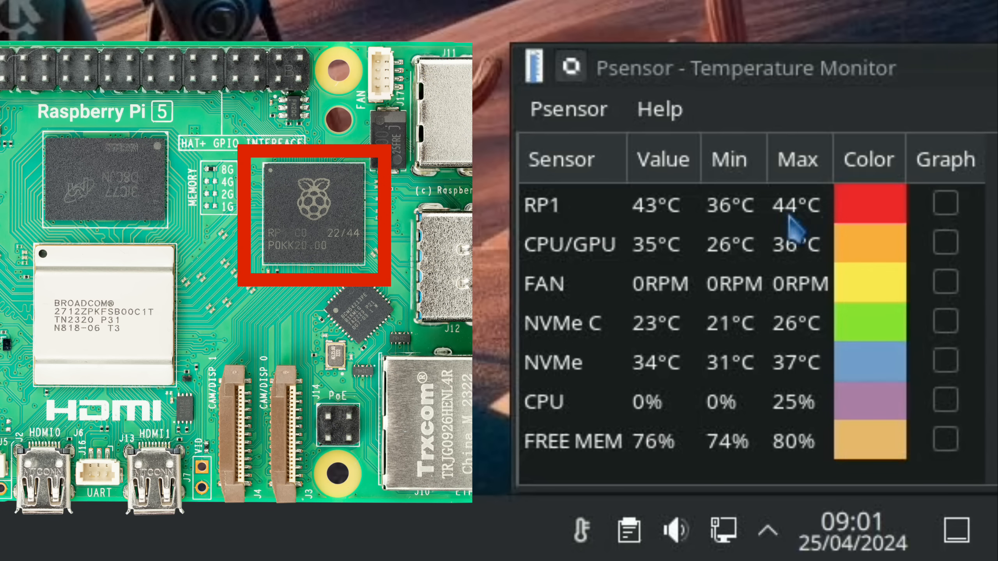
mouse_move(785, 240)
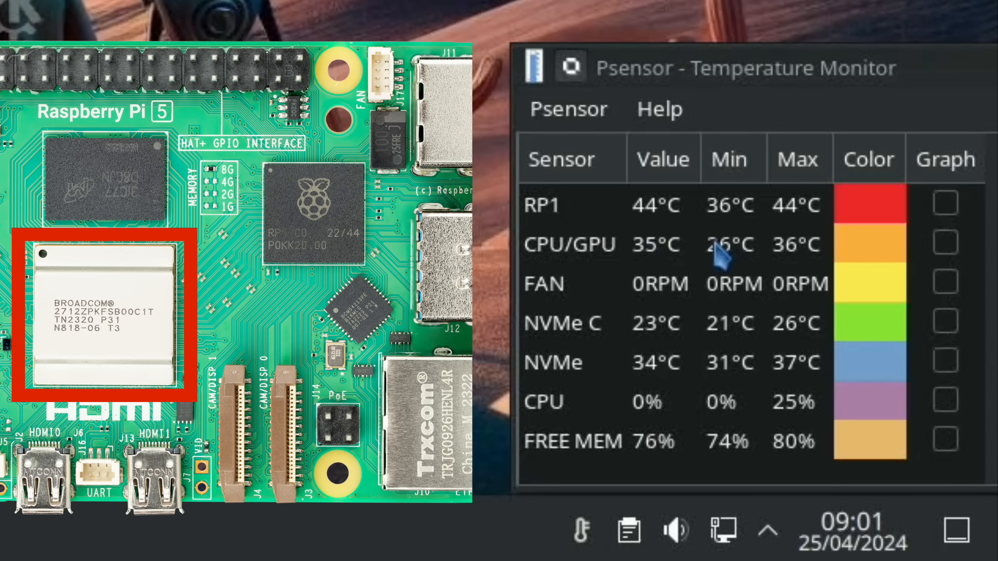
mouse_move(820, 261)
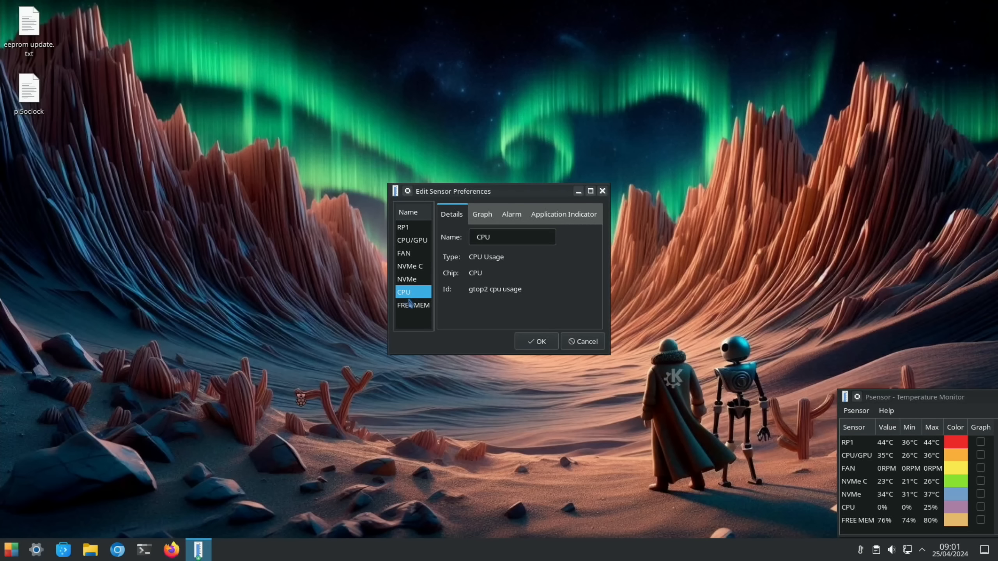
Step: Close Psensor's sensor preferences dialog with OK
click(412, 304)
text(pi)
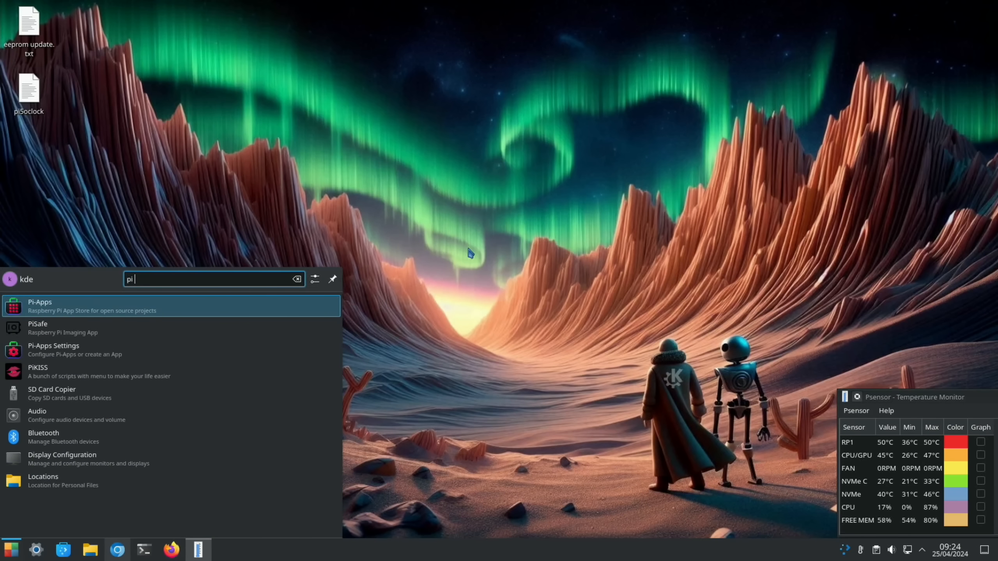
Step: Complete the 'pi apps' launcher search, launch Pi-Apps and let its update scan finish
text(apps)
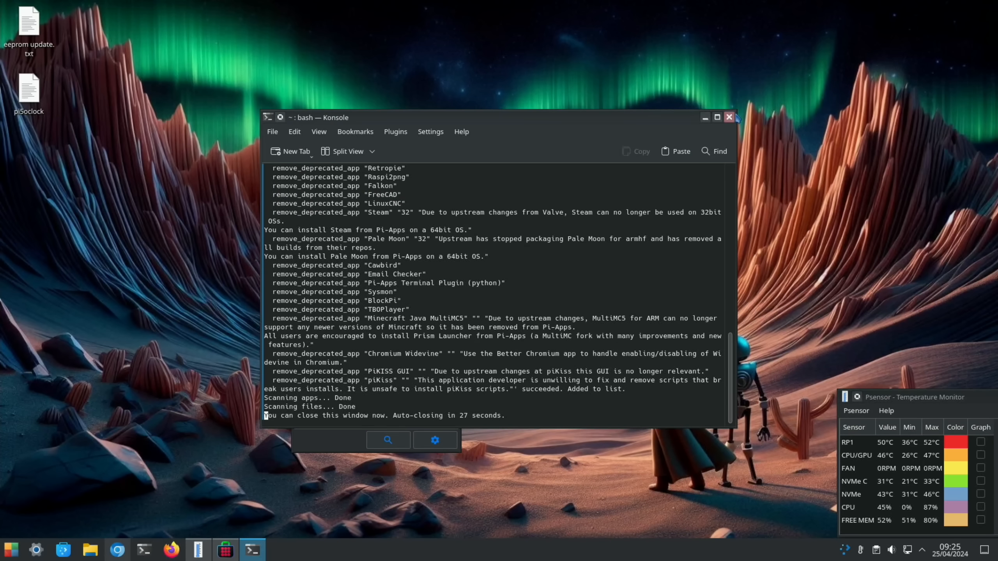
Step: Close the Pi-Apps update window and run neofetch in a new LXTerminal
click(728, 117)
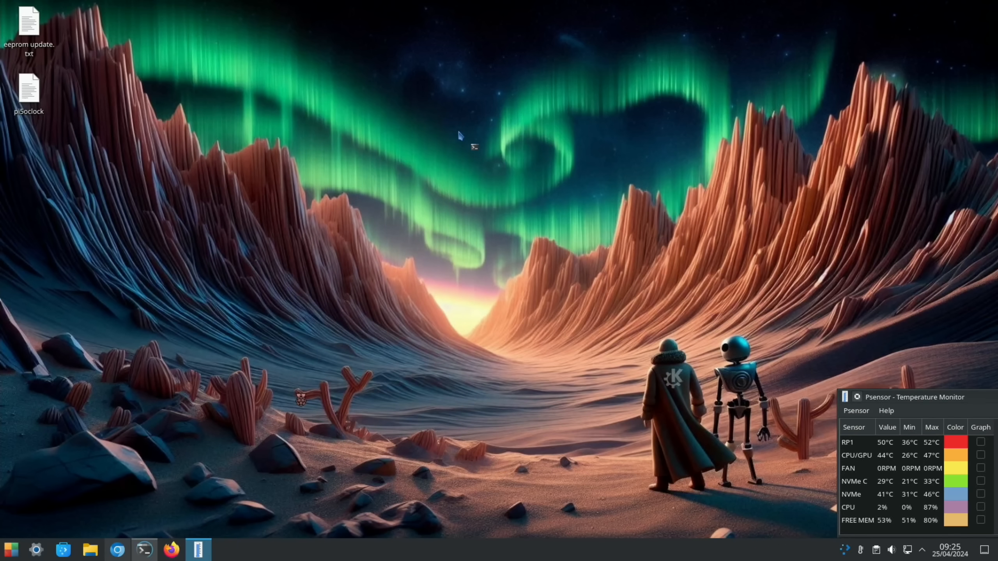
click(143, 549)
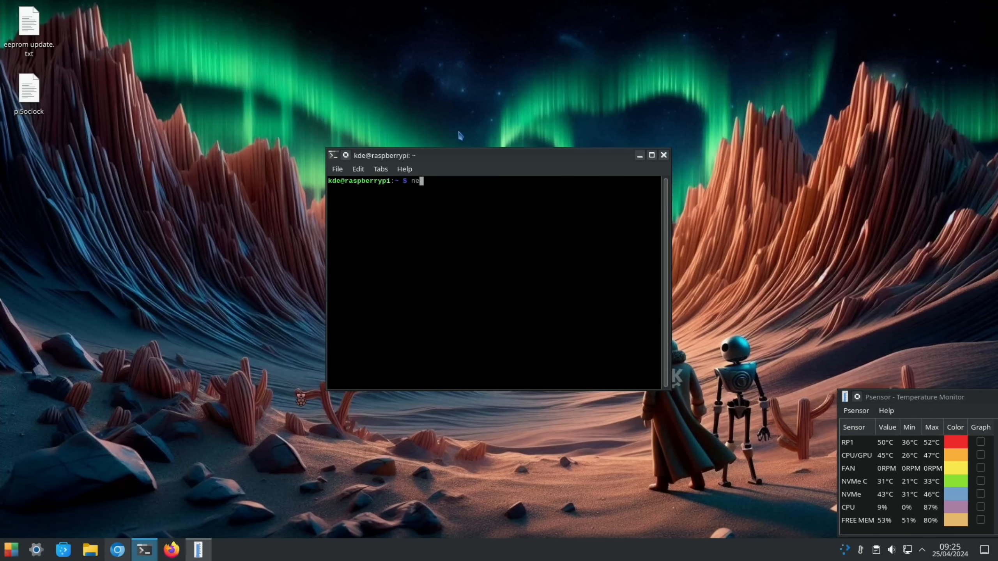
text(ofetch)
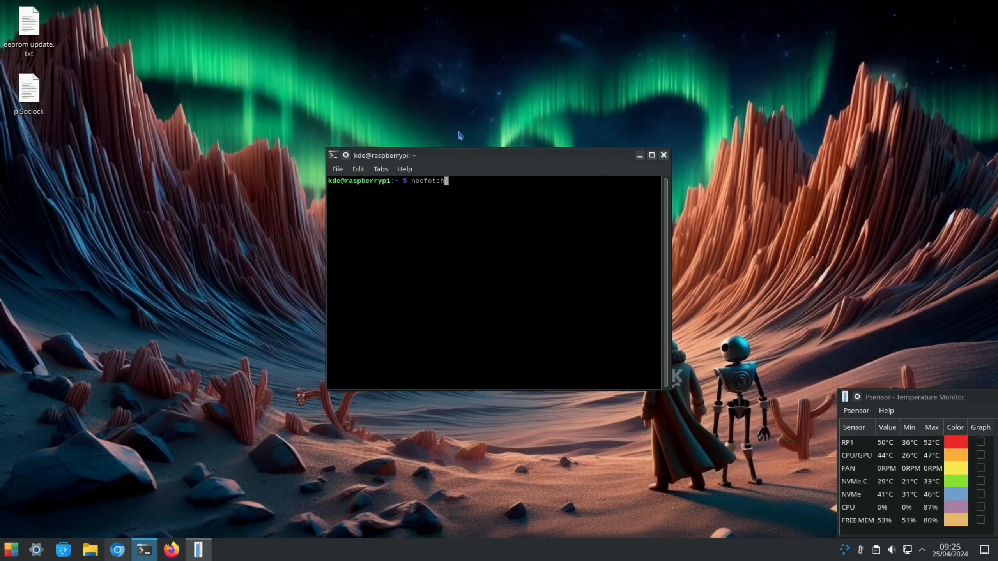
key(Return)
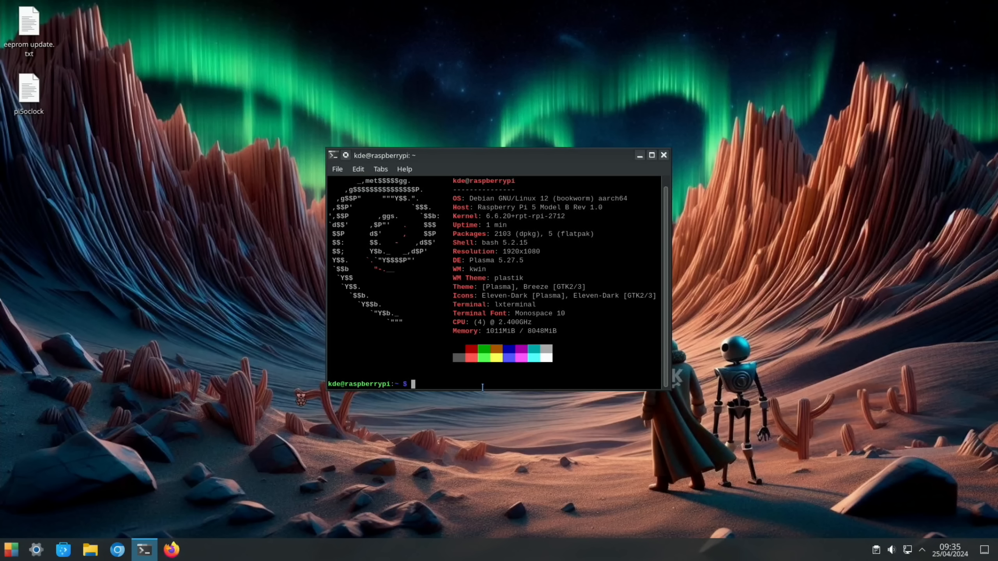
Step: Run geekbench in the terminal to start the benchmark
text(geek)
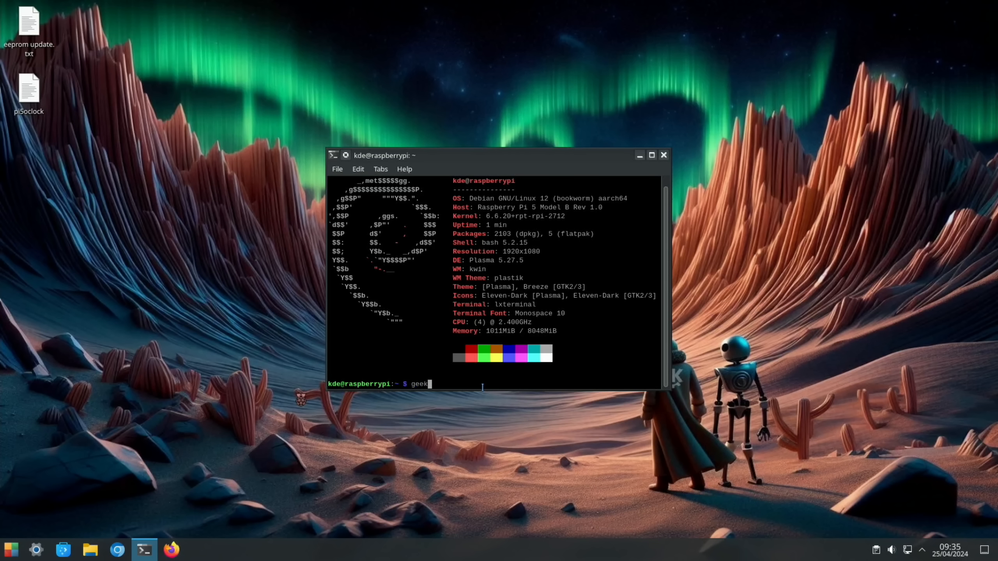
text(bench)
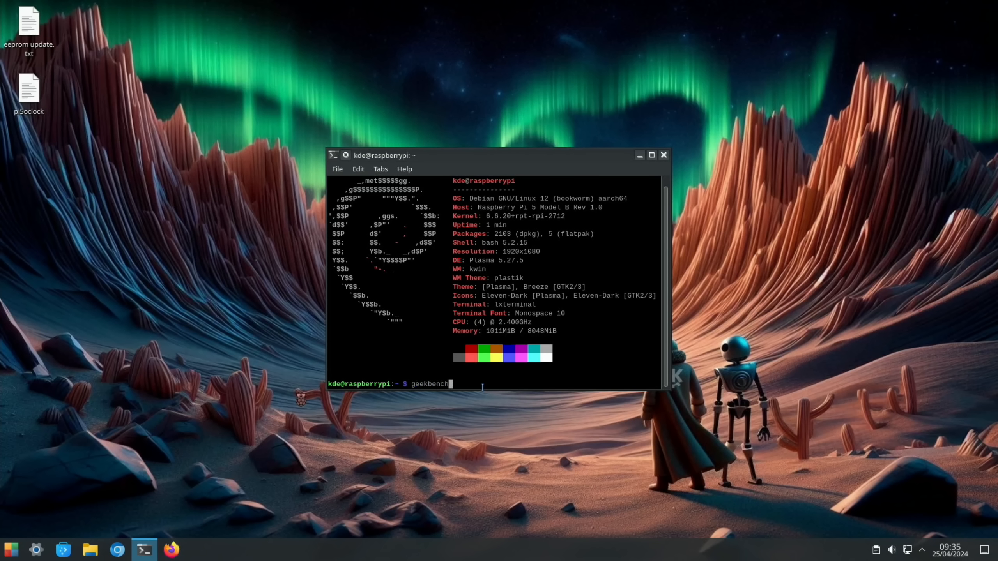
key(Return)
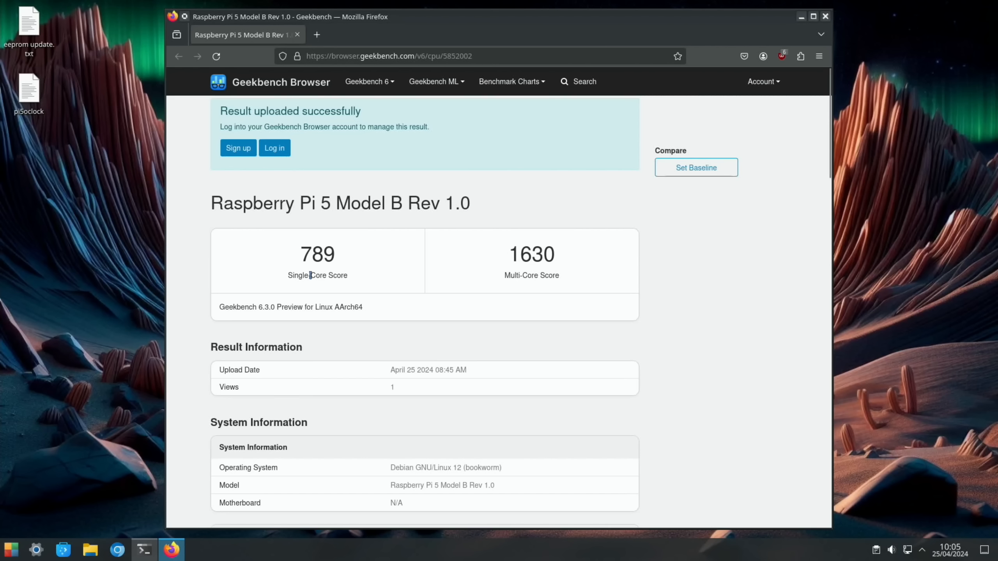
mouse_move(549, 264)
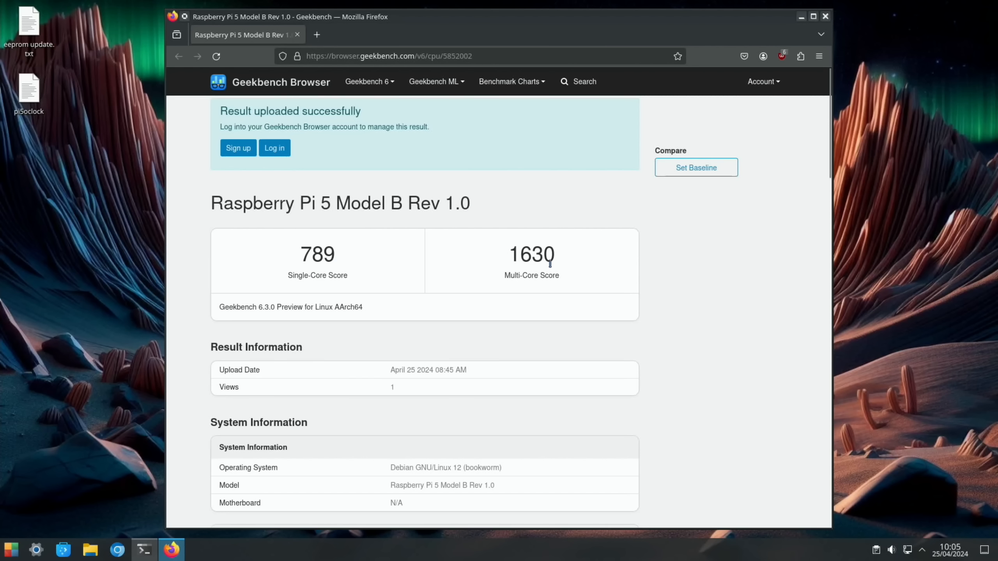
mouse_move(558, 372)
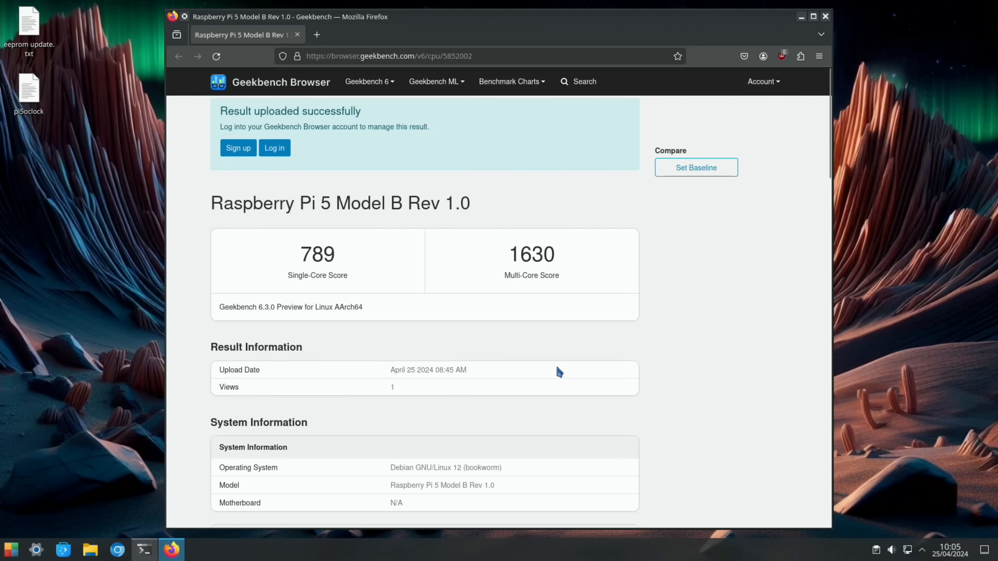
Step: Scroll through the Single-Core and Multi-Core Performance tables of the 789/1630 result
scroll(down, 3)
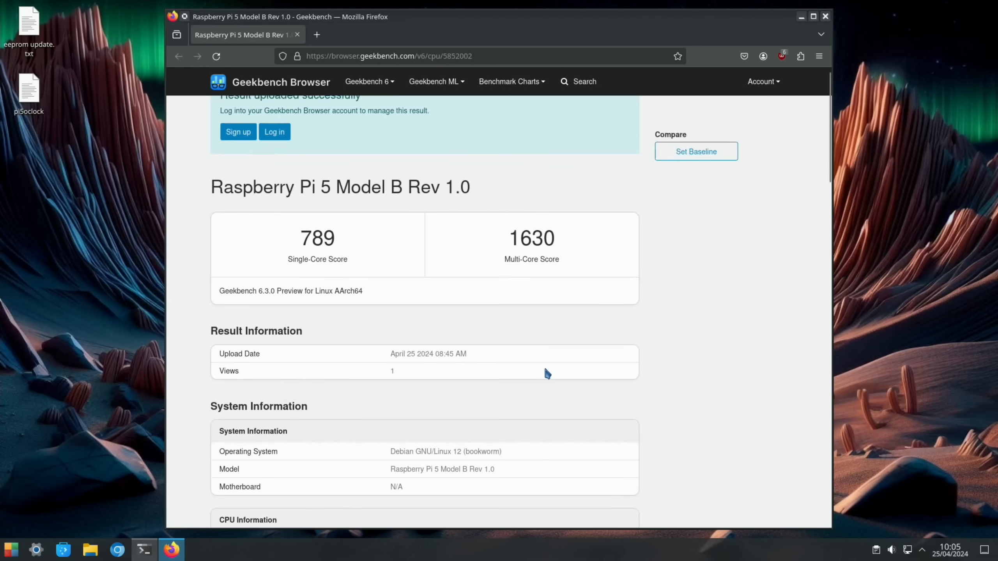
scroll(down, 3)
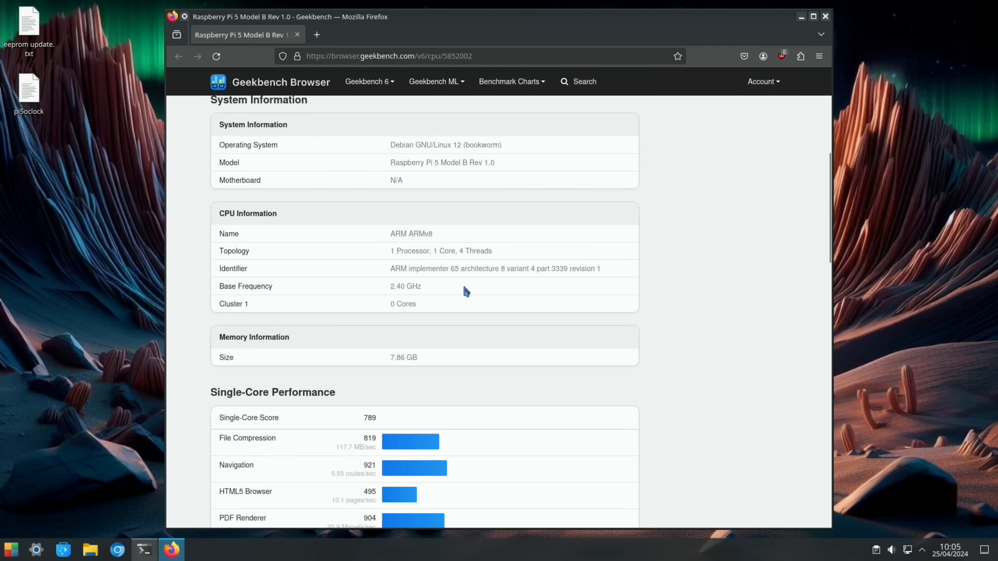
scroll(down, 3)
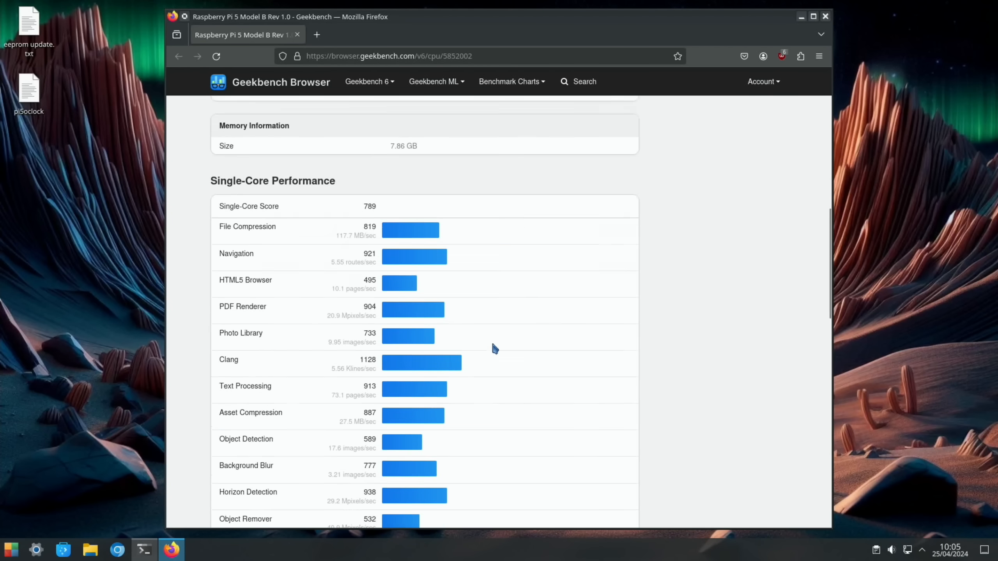
scroll(down, 3)
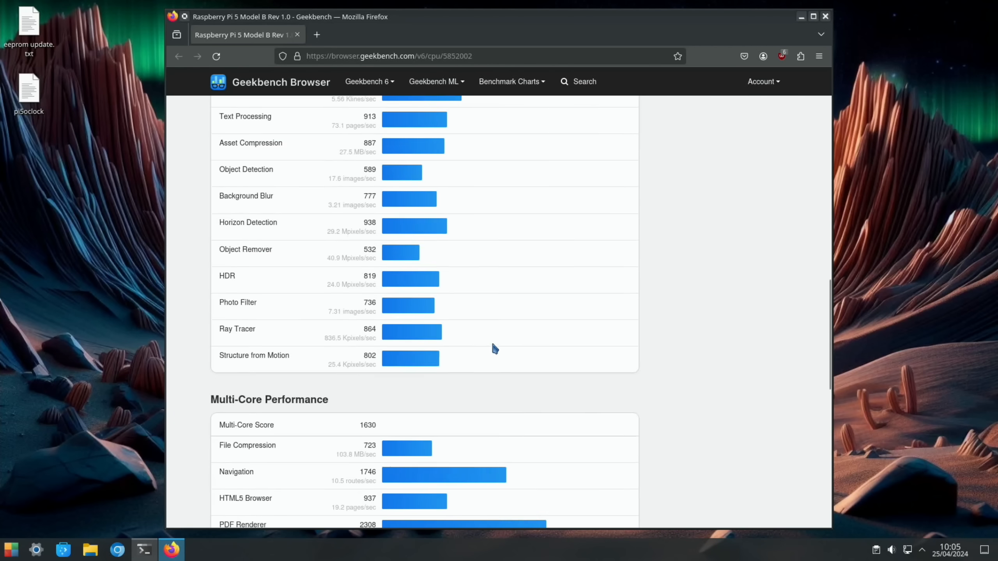
scroll(down, 3)
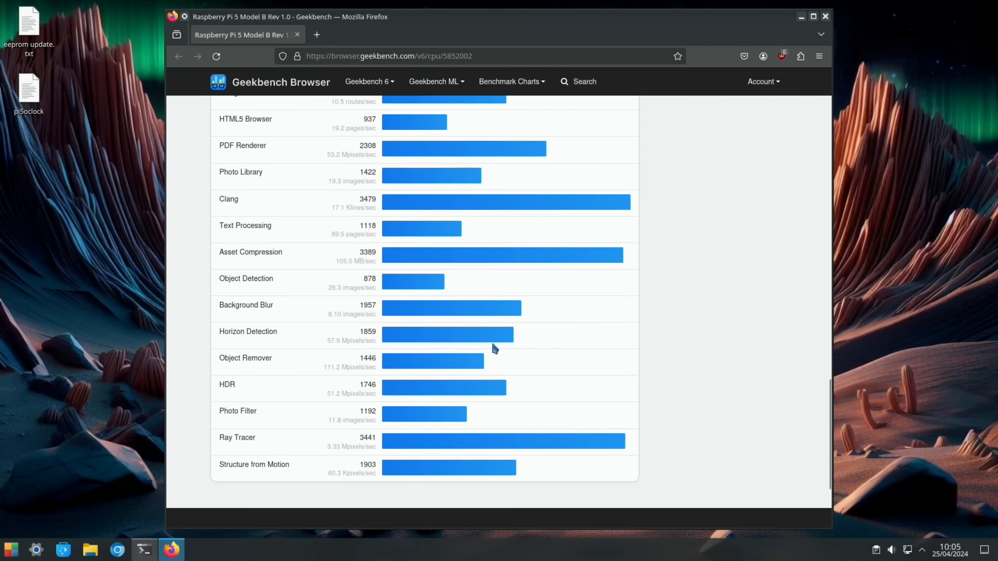
Step: Edit /boot/firmware/config.txt with sudo nano, set arm_freq to 2800, and begin saving
click(825, 16)
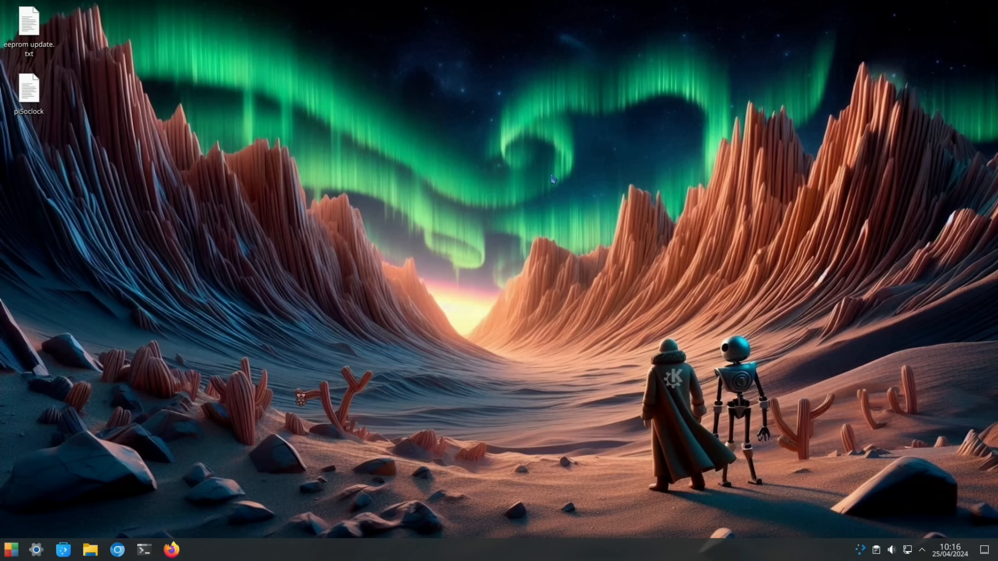
click(143, 549)
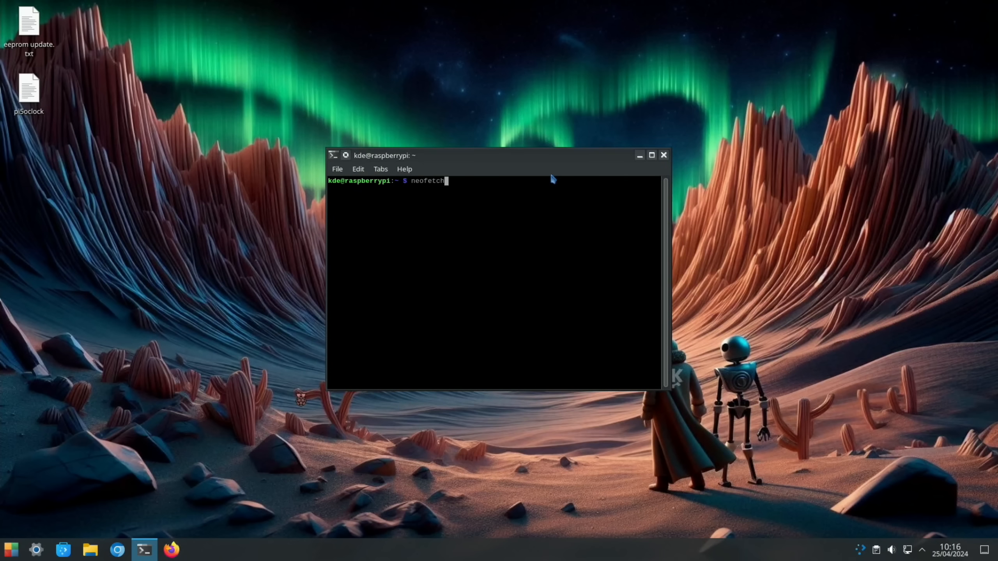
text(sudo nano /boot/firmware/config.txt)
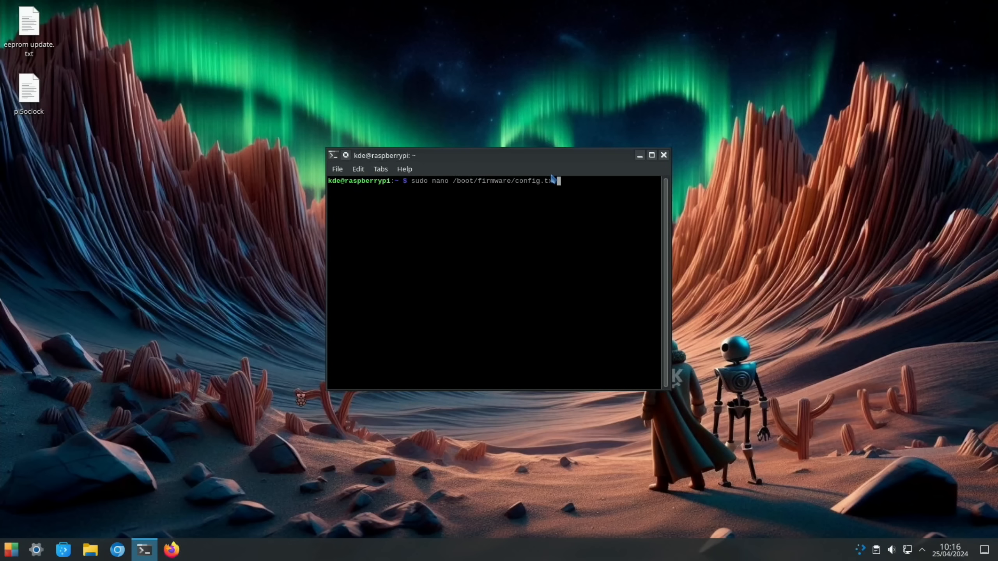
key(Return)
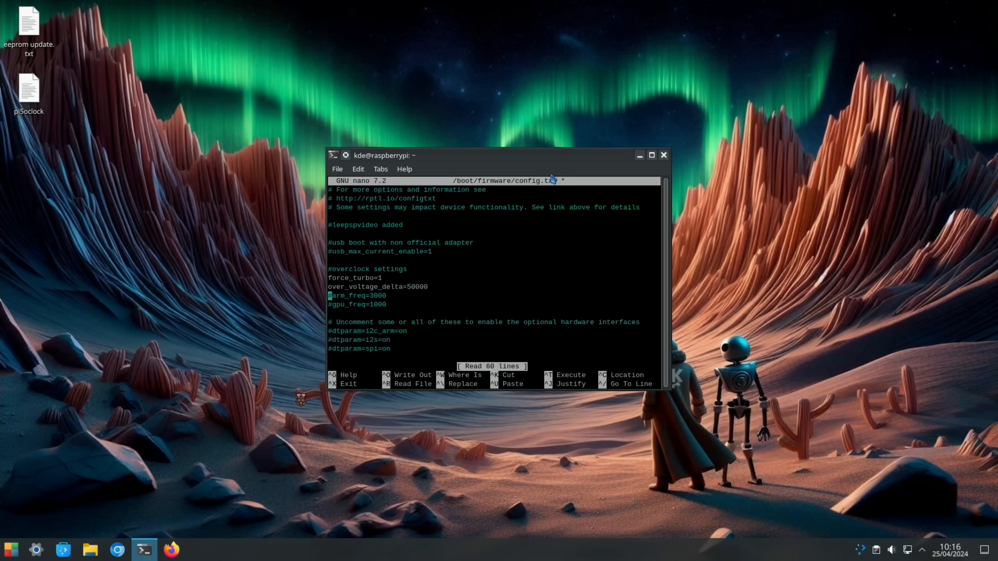
key(ctrl+o)
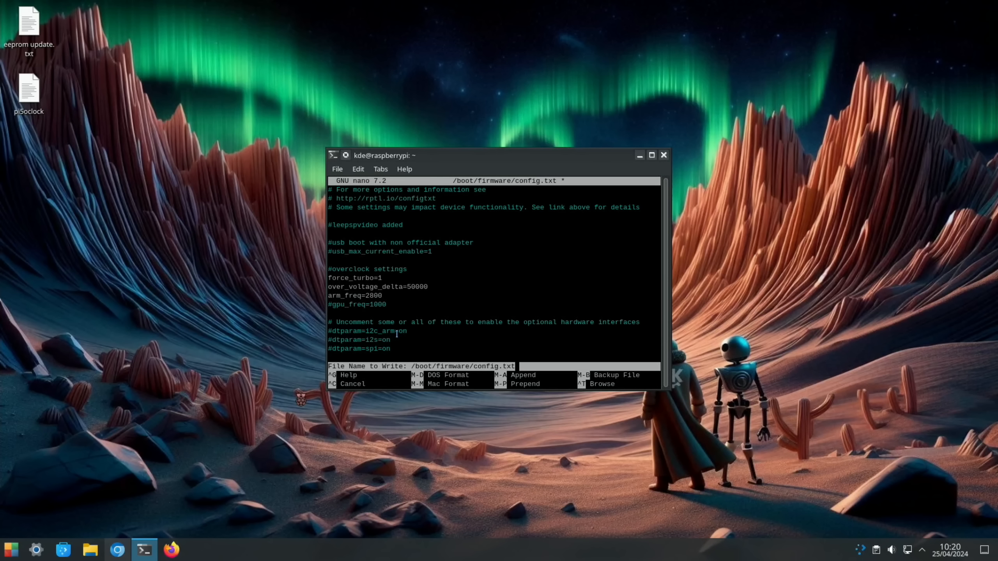
mouse_move(432, 287)
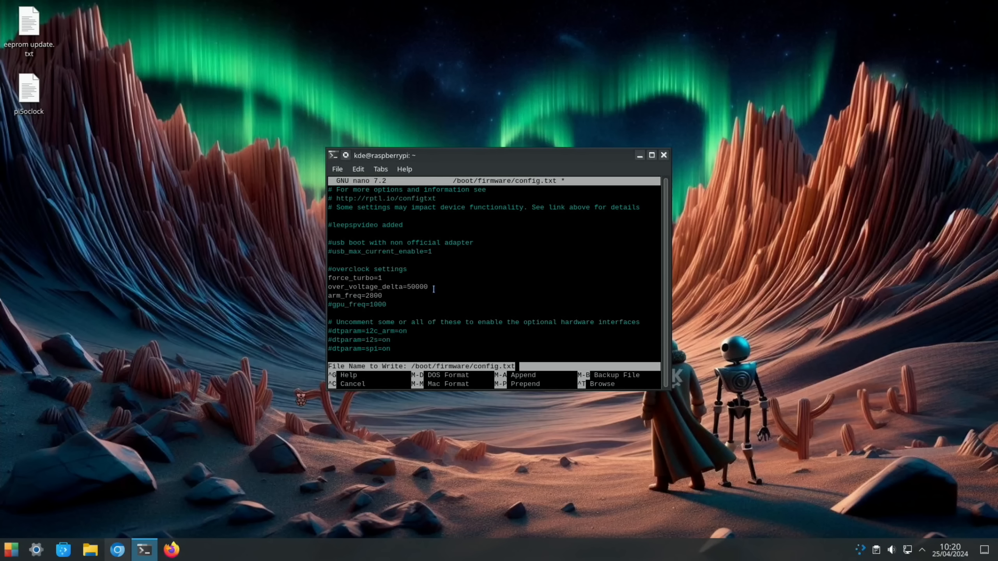
mouse_move(397, 311)
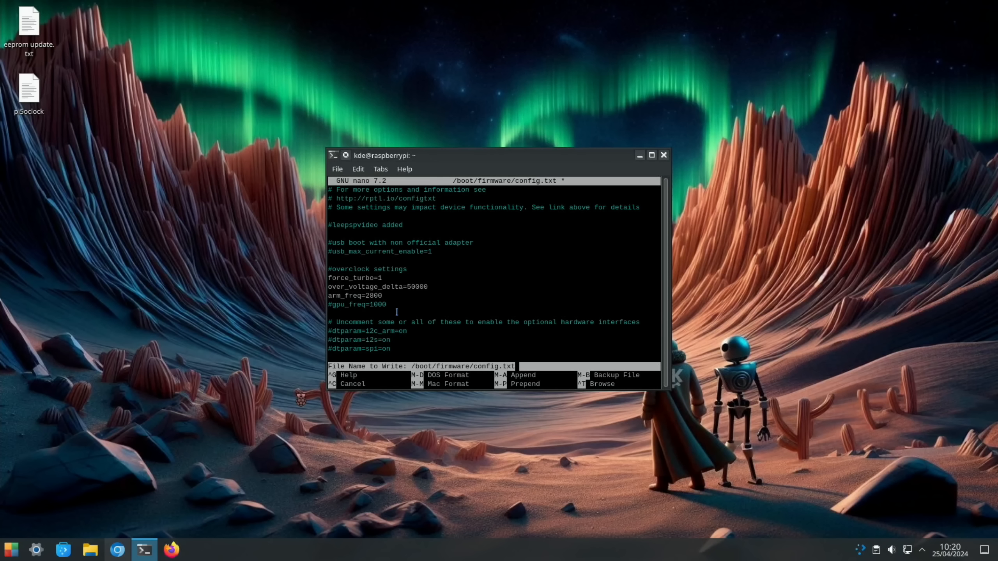
mouse_move(308, 313)
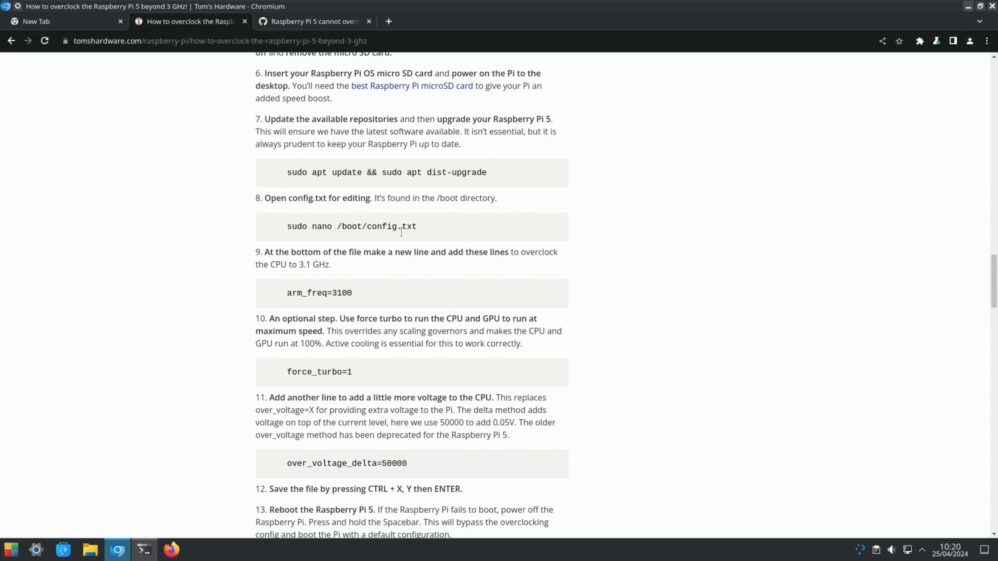
Step: Scroll the Tom's Hardware guide to the arm_freq, force_turbo and over_voltage_delta steps
scroll(down, 3)
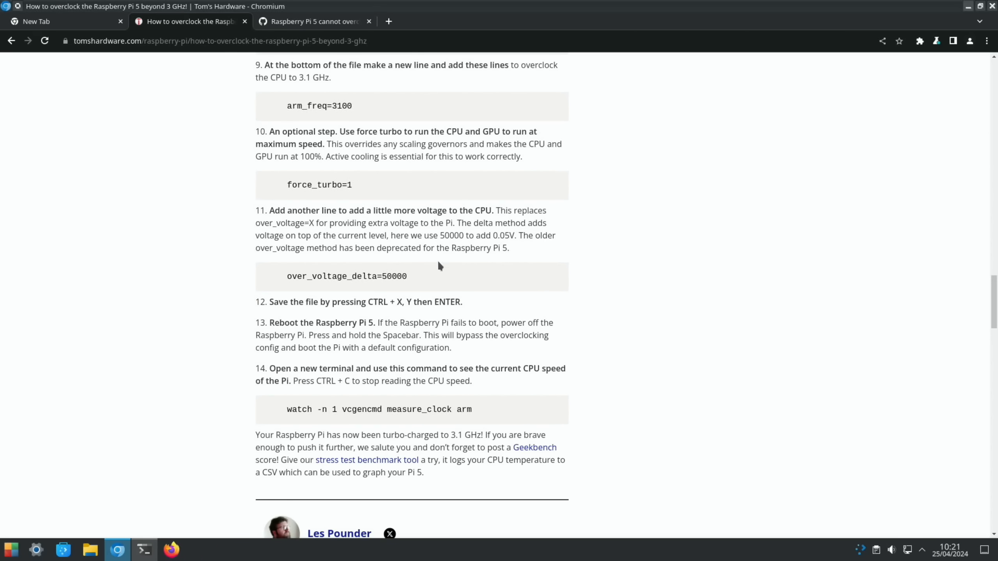
mouse_move(512, 249)
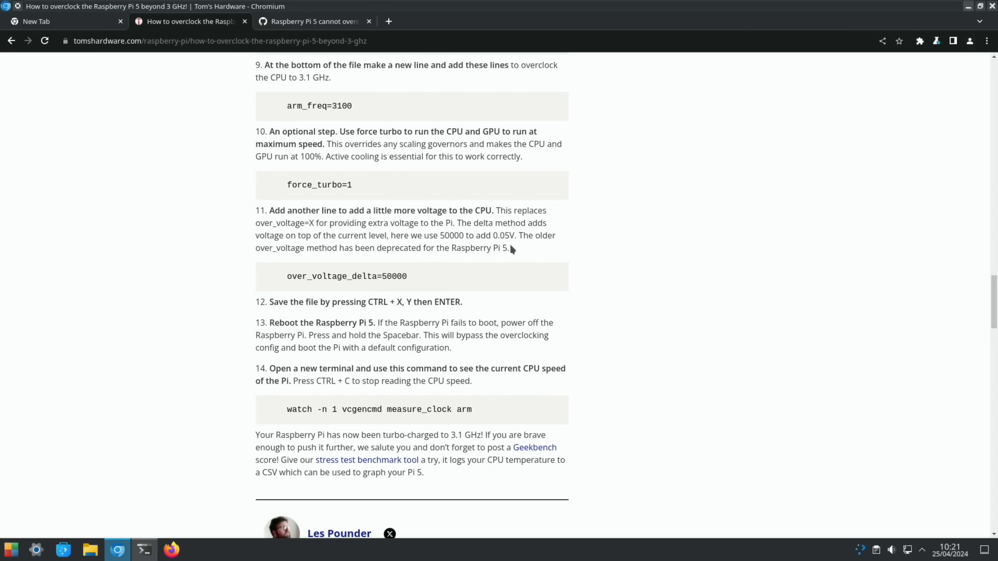
mouse_move(366, 207)
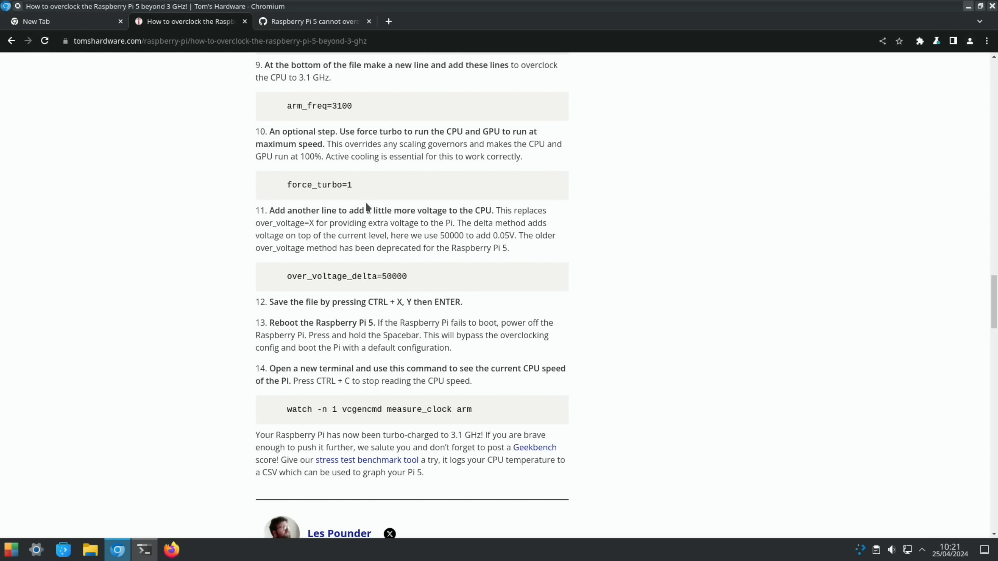
click(311, 21)
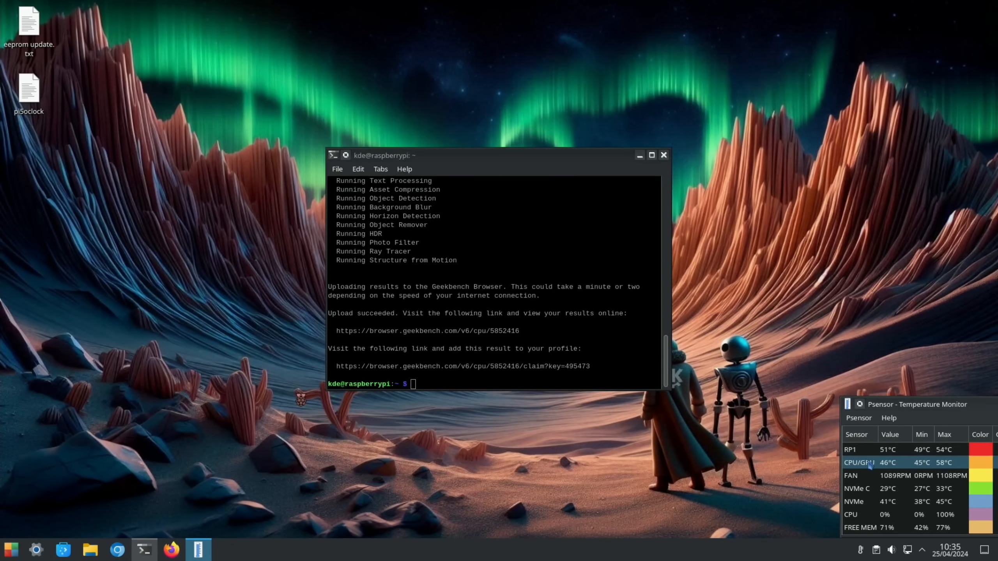
mouse_move(916, 468)
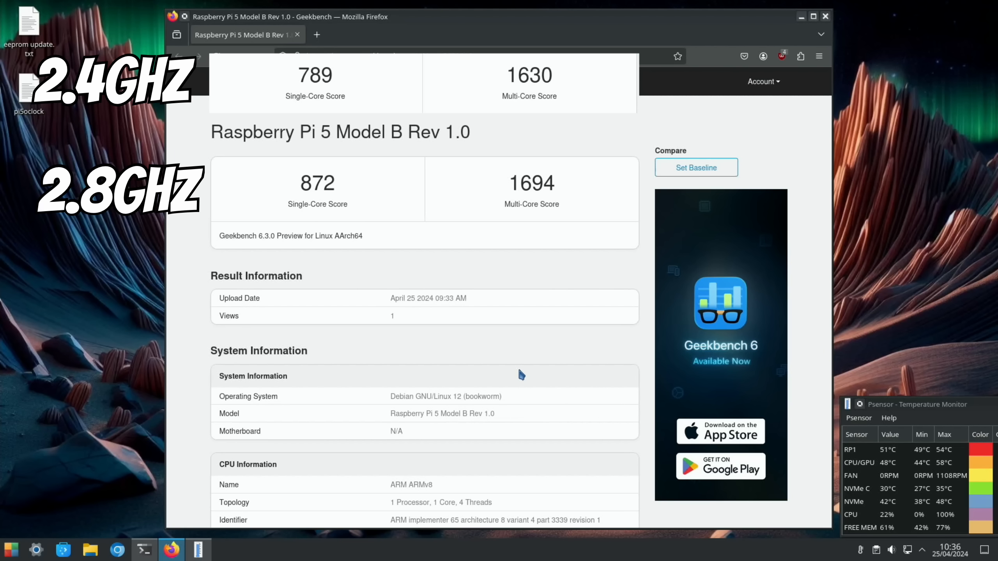
mouse_move(497, 340)
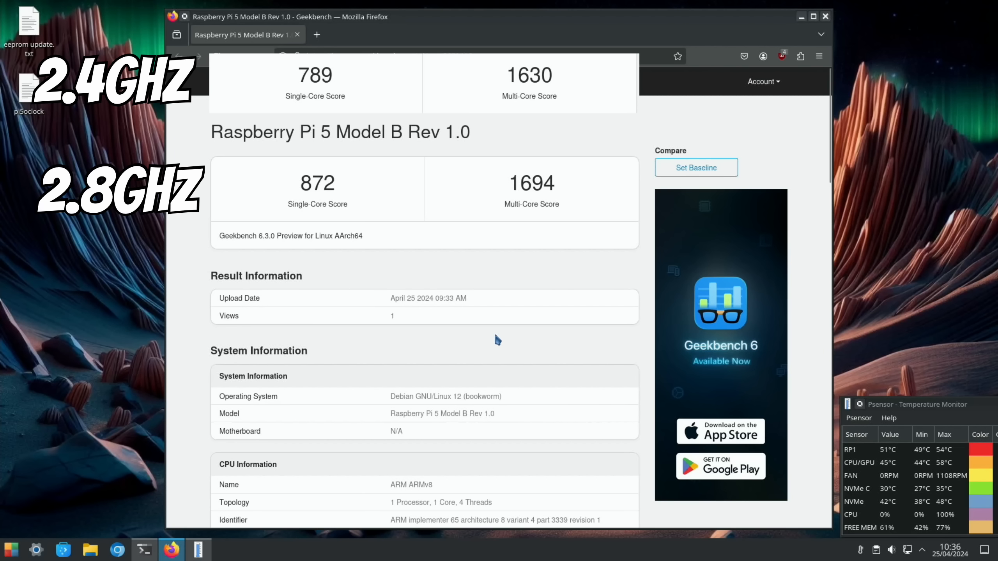
mouse_move(539, 227)
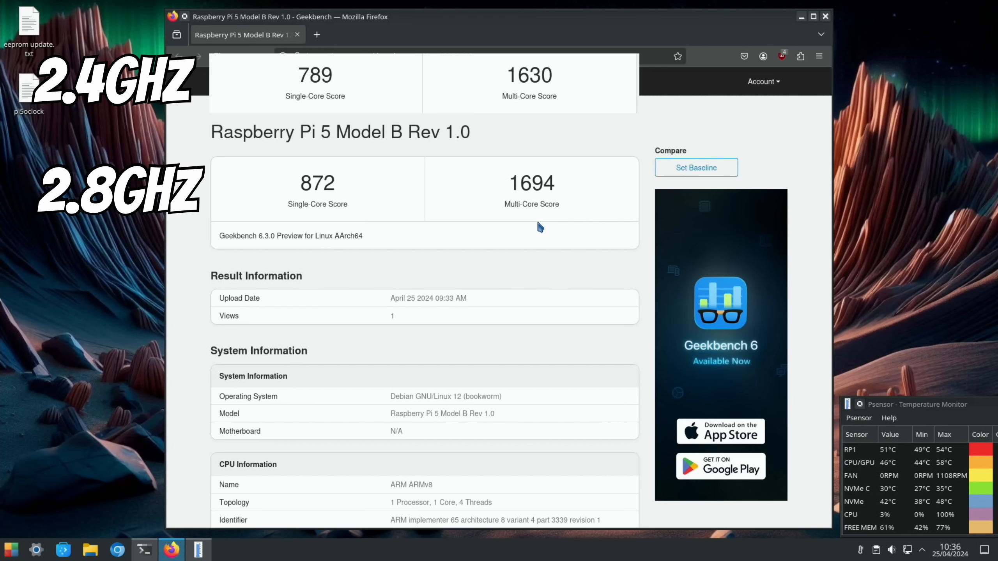
Step: Scroll through the 872 single-core / 1694 multi-core Geekbench result page
scroll(down, 3)
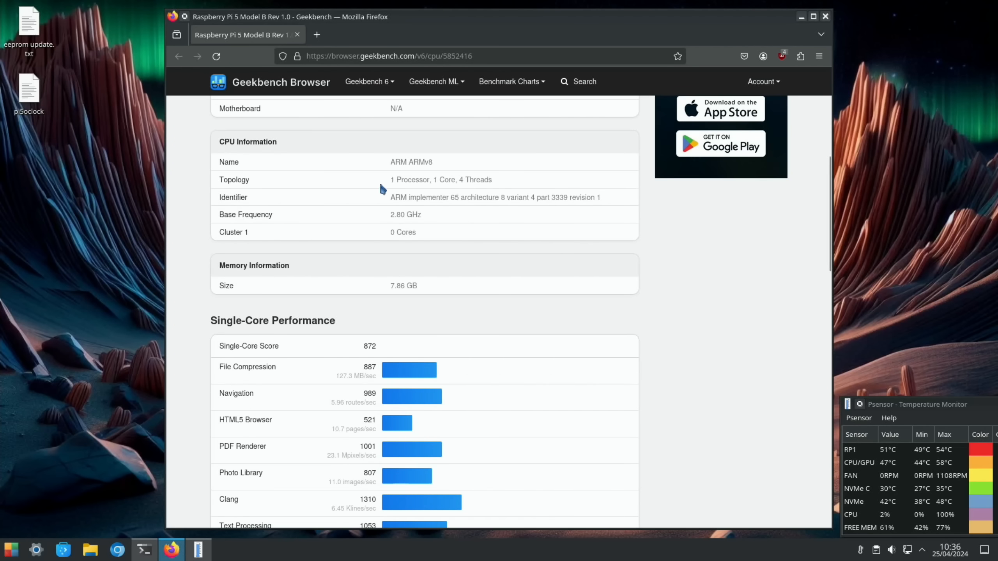
scroll(down, 3)
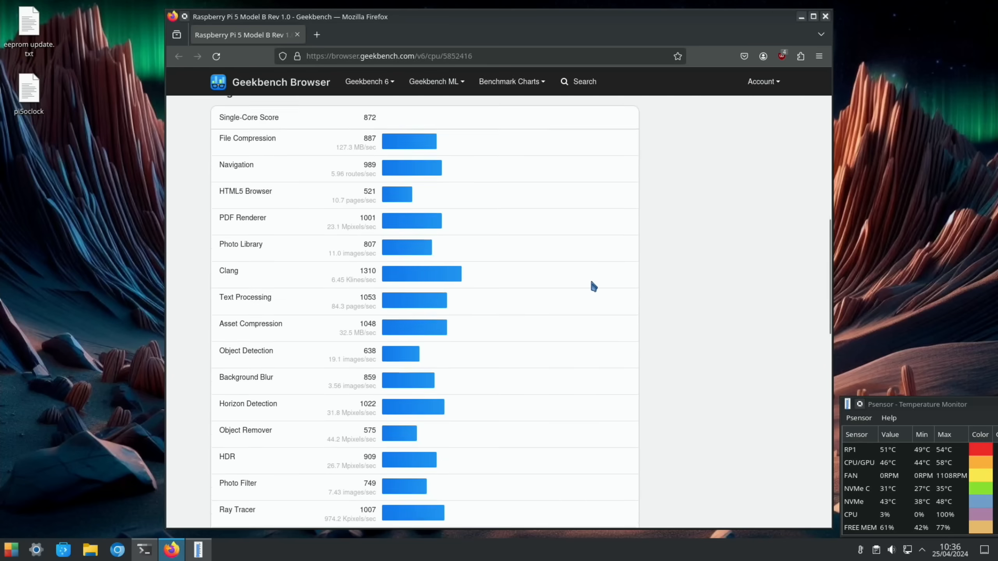
scroll(down, 3)
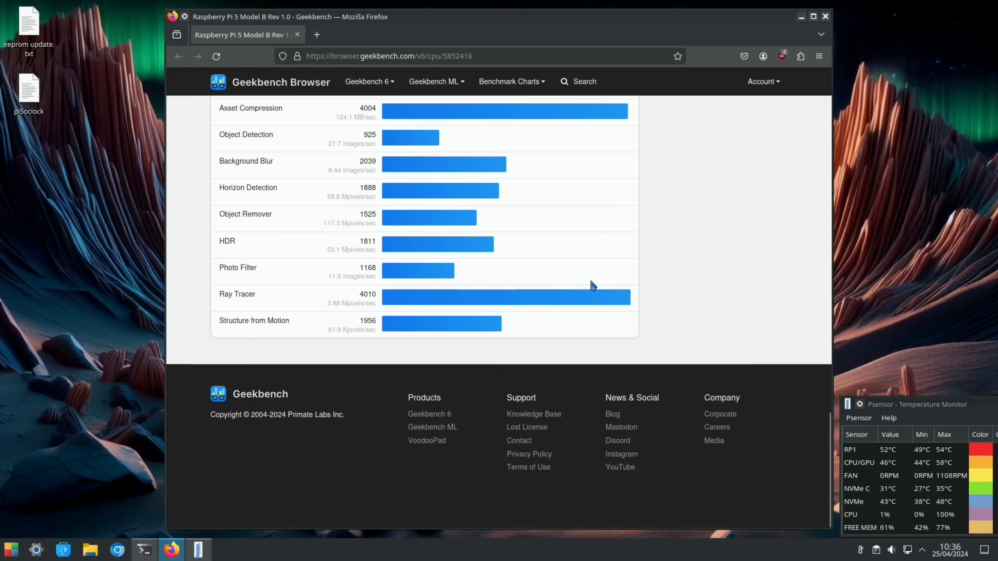
Step: Save config.txt in nano with arm_freq changed to 3000
click(142, 549)
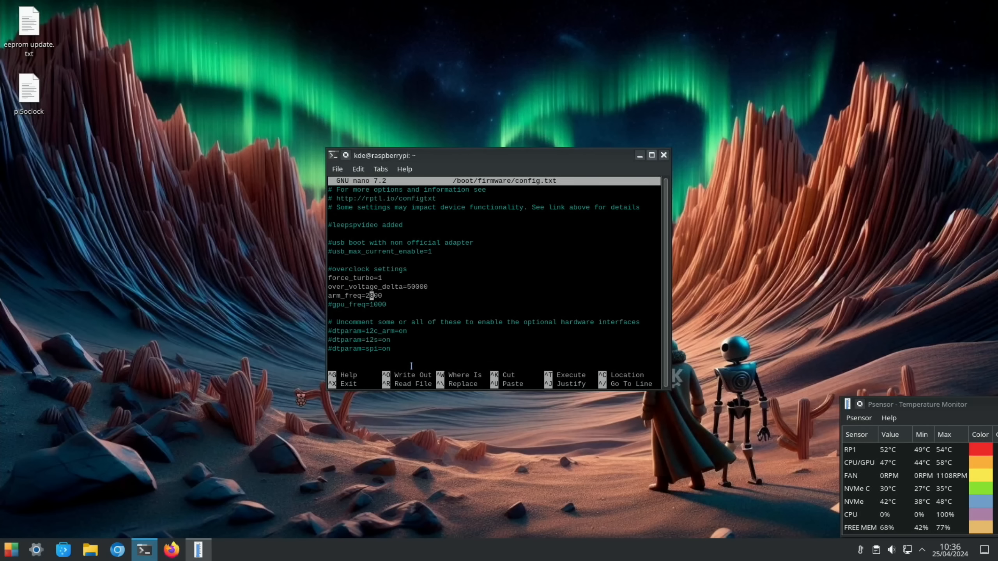
key(ctrl+o)
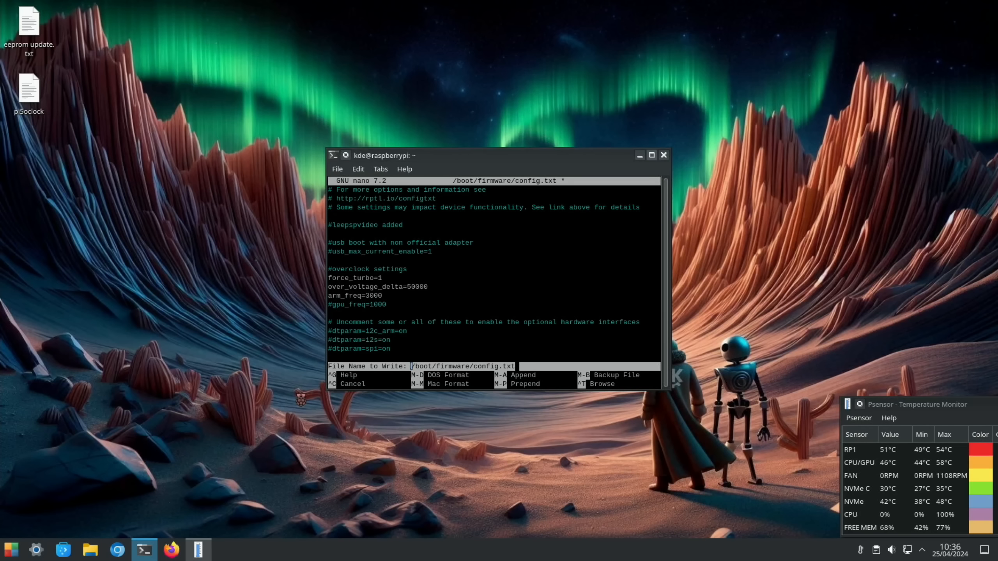
key(Return)
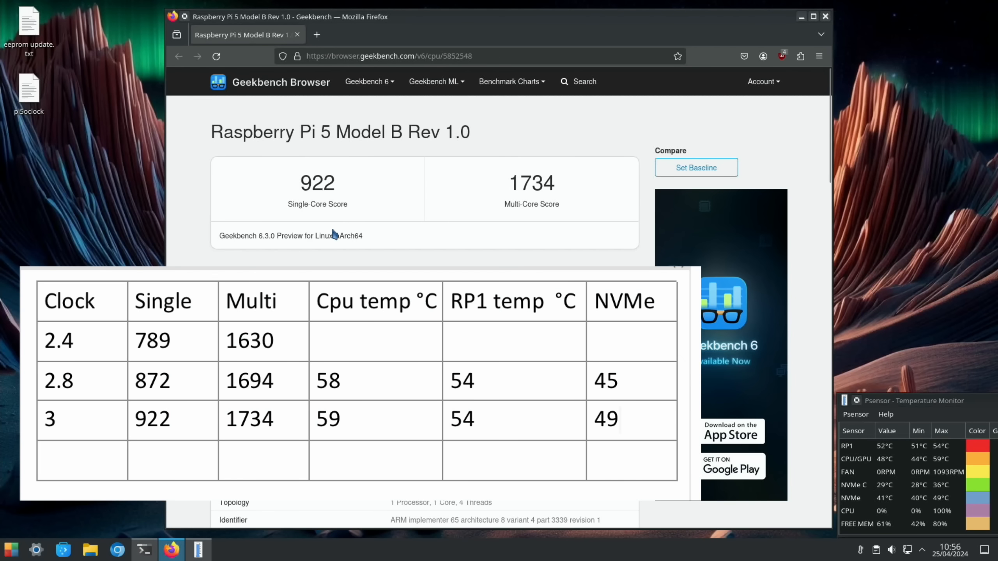
mouse_move(321, 201)
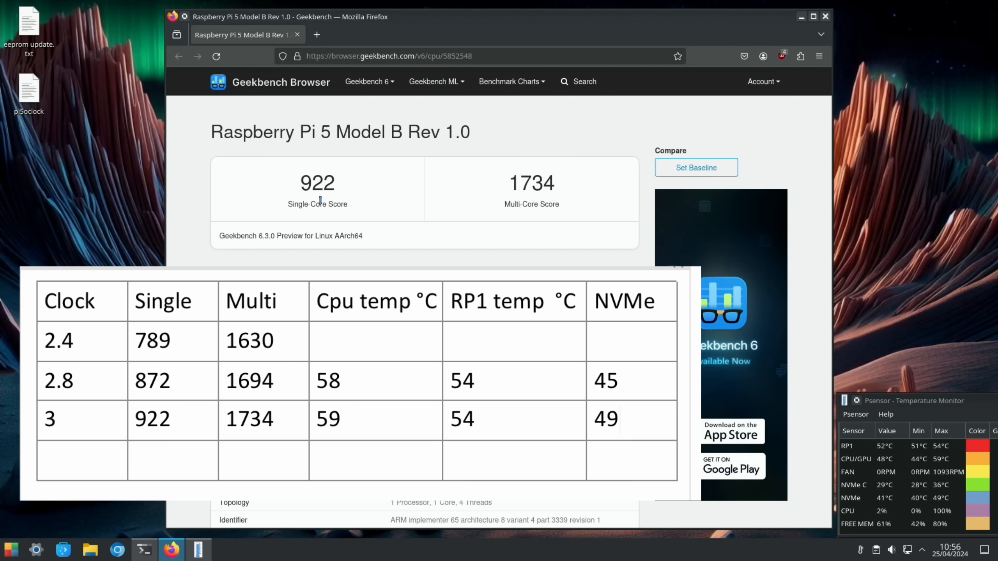
mouse_move(611, 210)
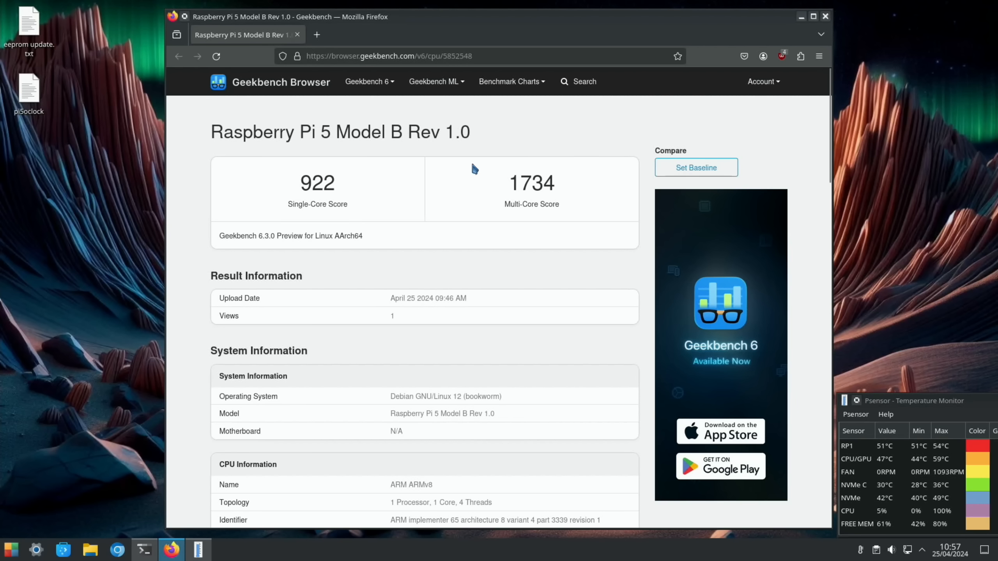
Step: Return to nano and change arm_freq in config.txt to 3100
click(143, 549)
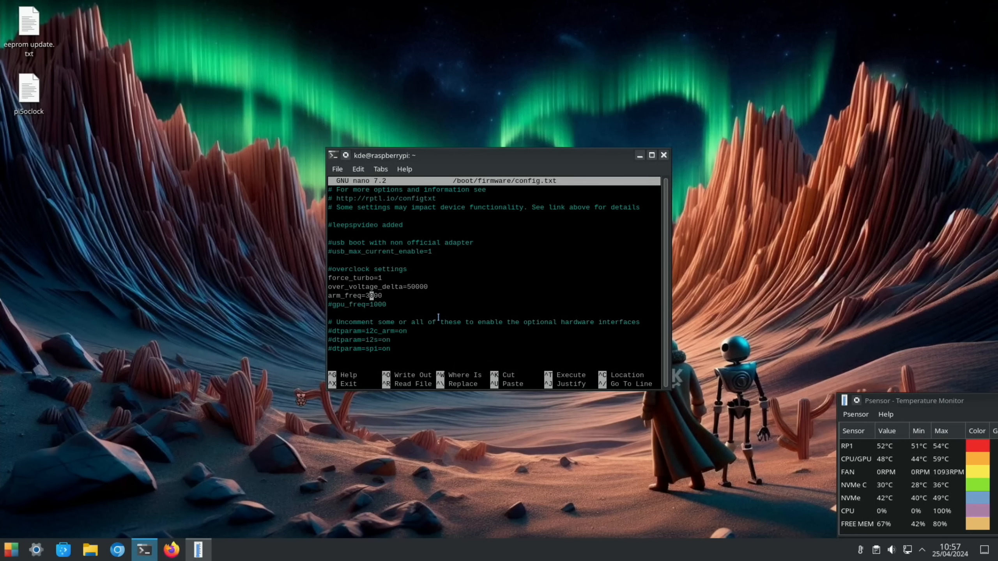
text(1)
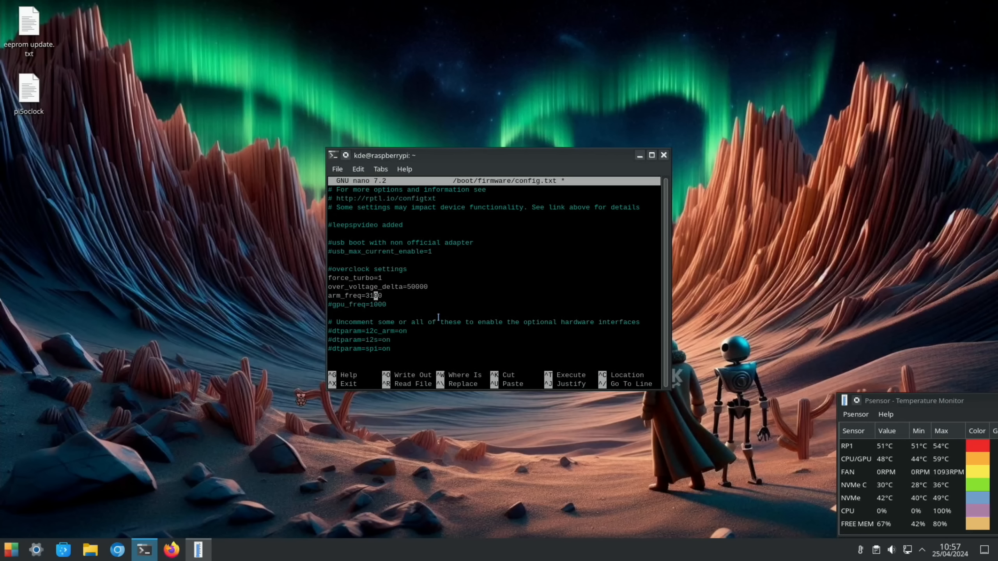
mouse_move(451, 291)
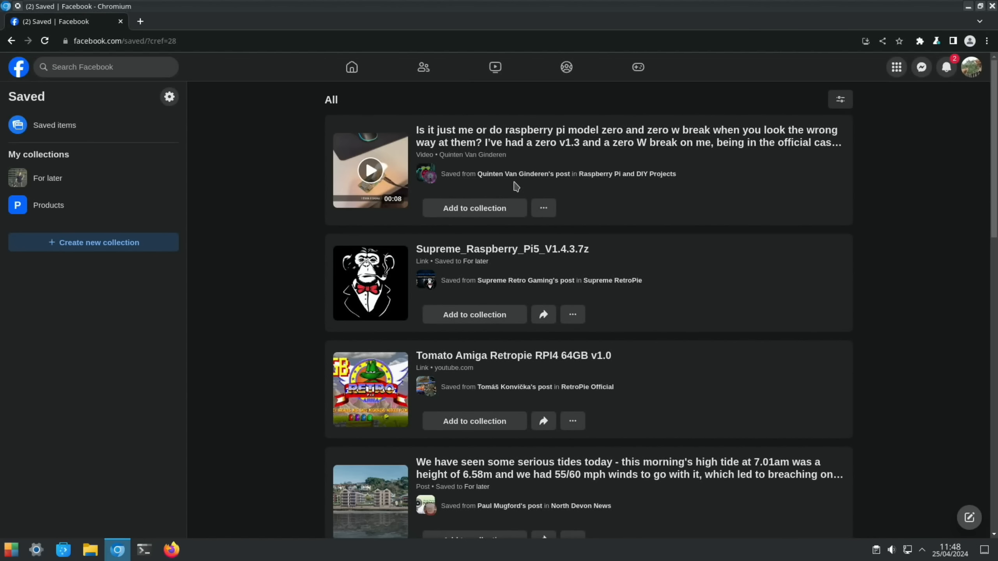
mouse_move(402, 152)
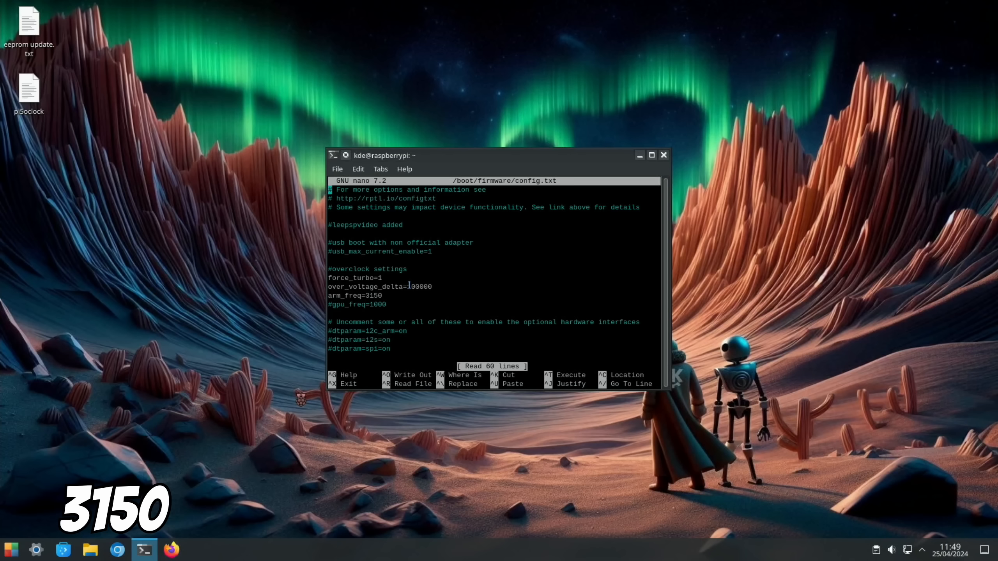
mouse_move(432, 153)
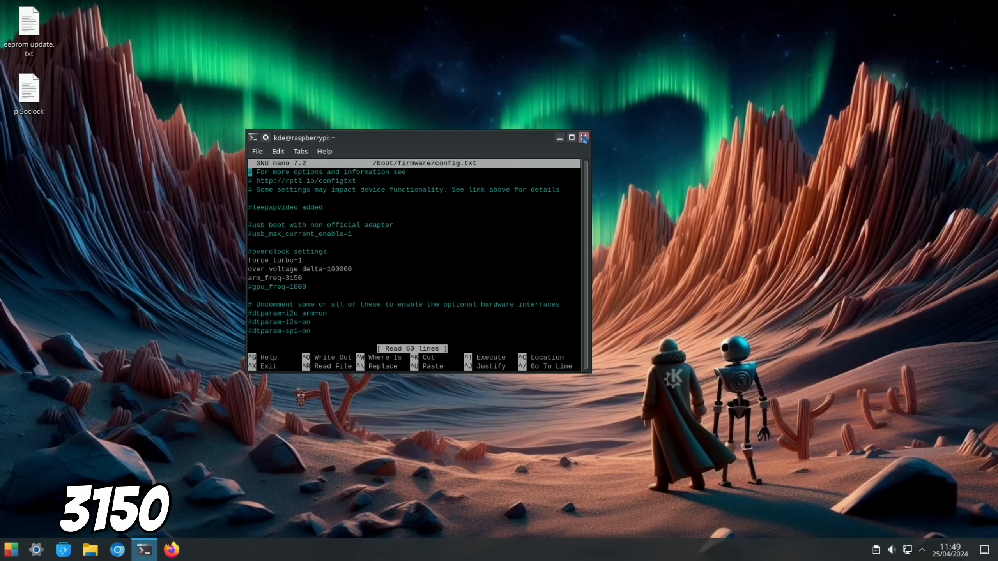
Step: Close the nano terminal window showing arm_freq=3150 and over_voltage_delta=100000
click(581, 137)
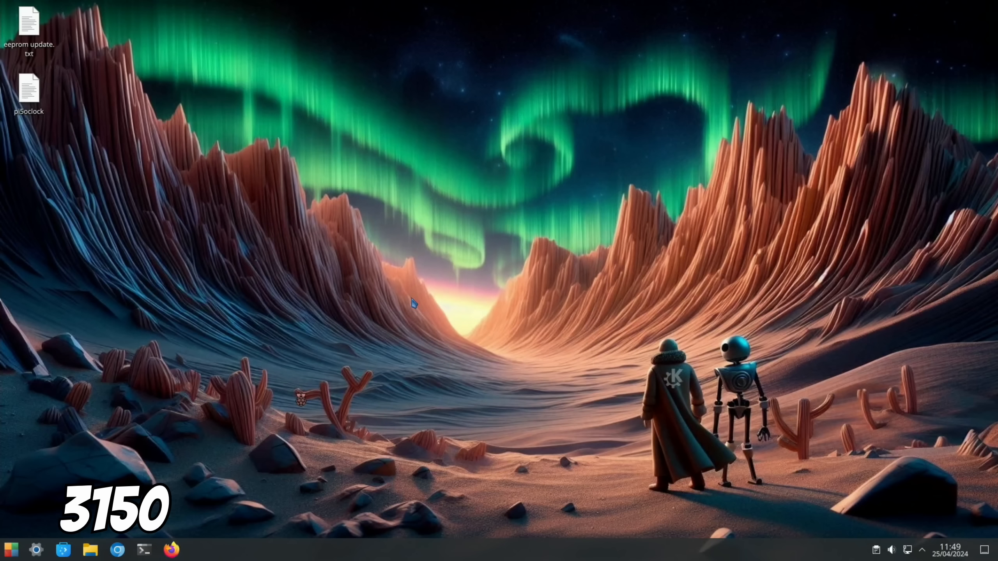
mouse_move(349, 318)
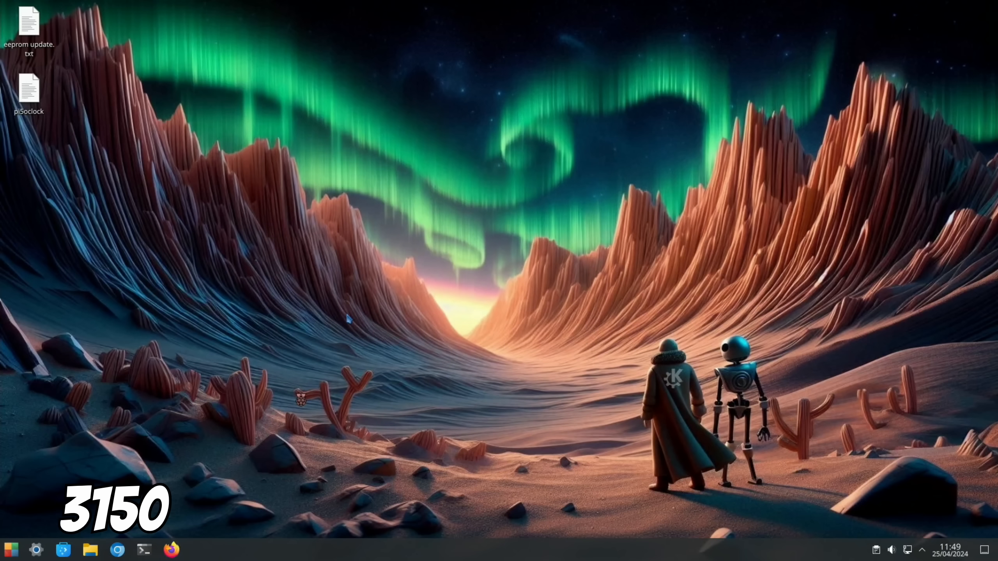